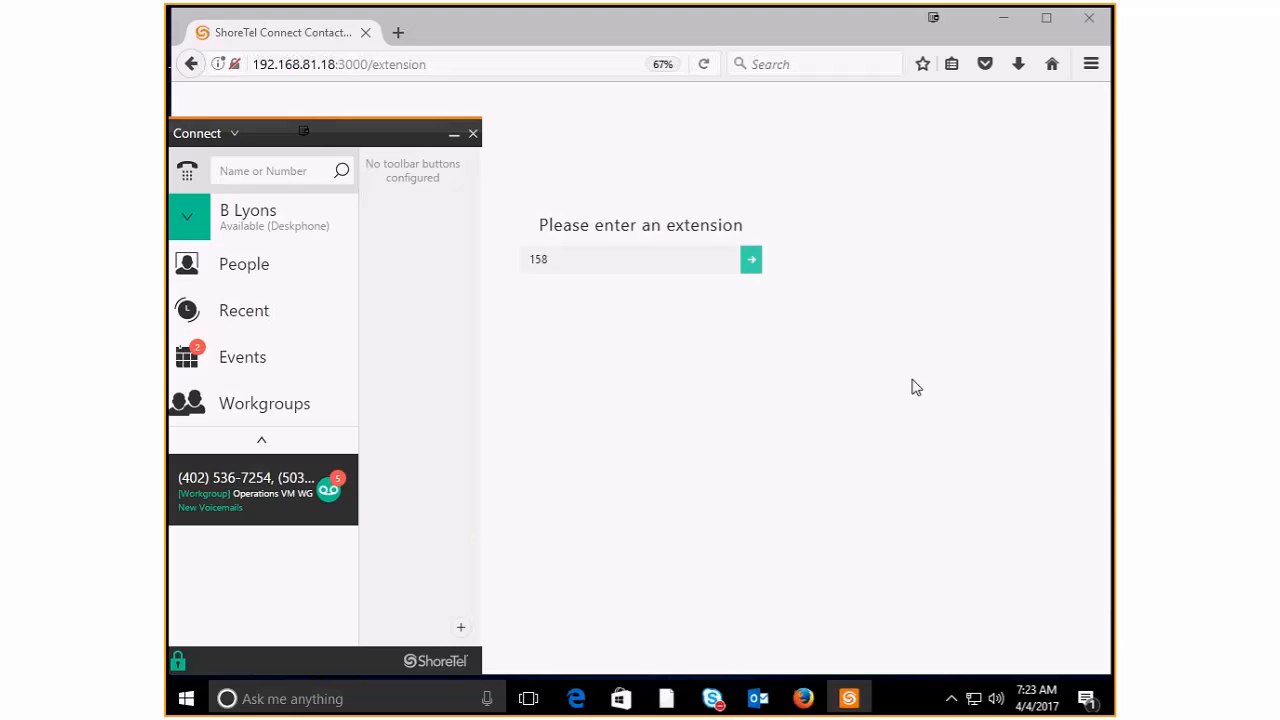
mouse_move(208, 145)
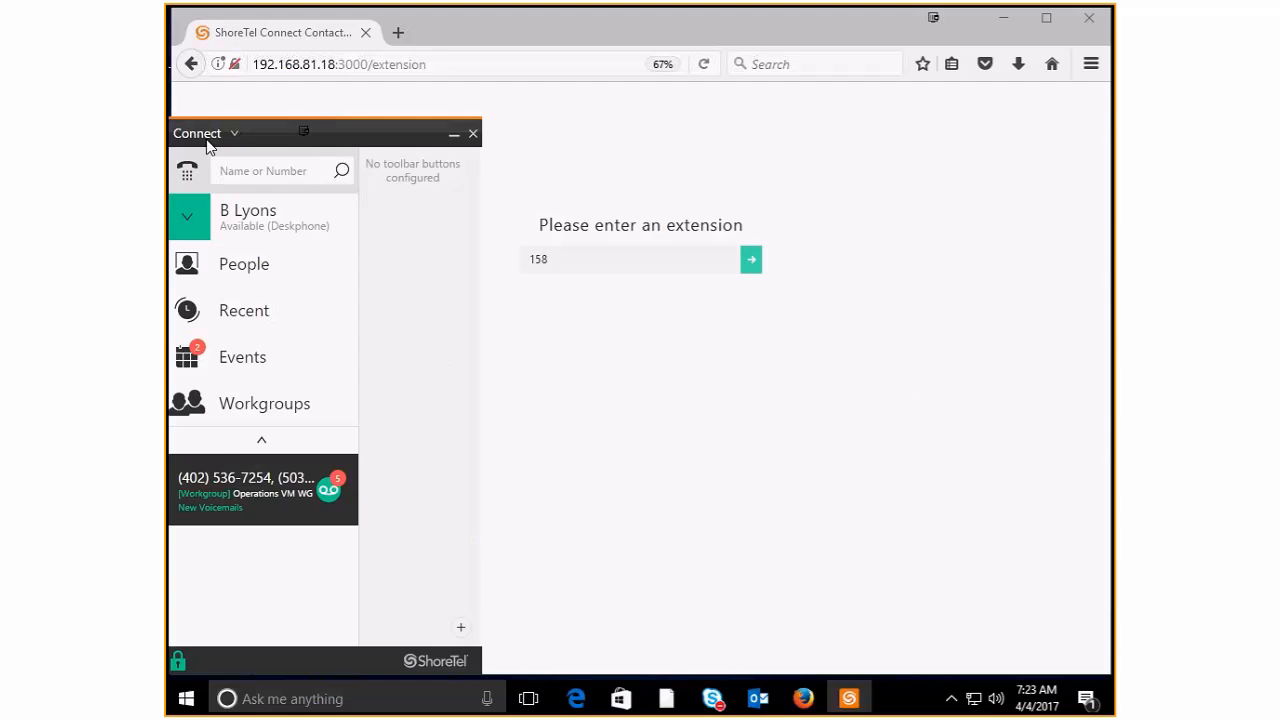
mouse_move(242, 410)
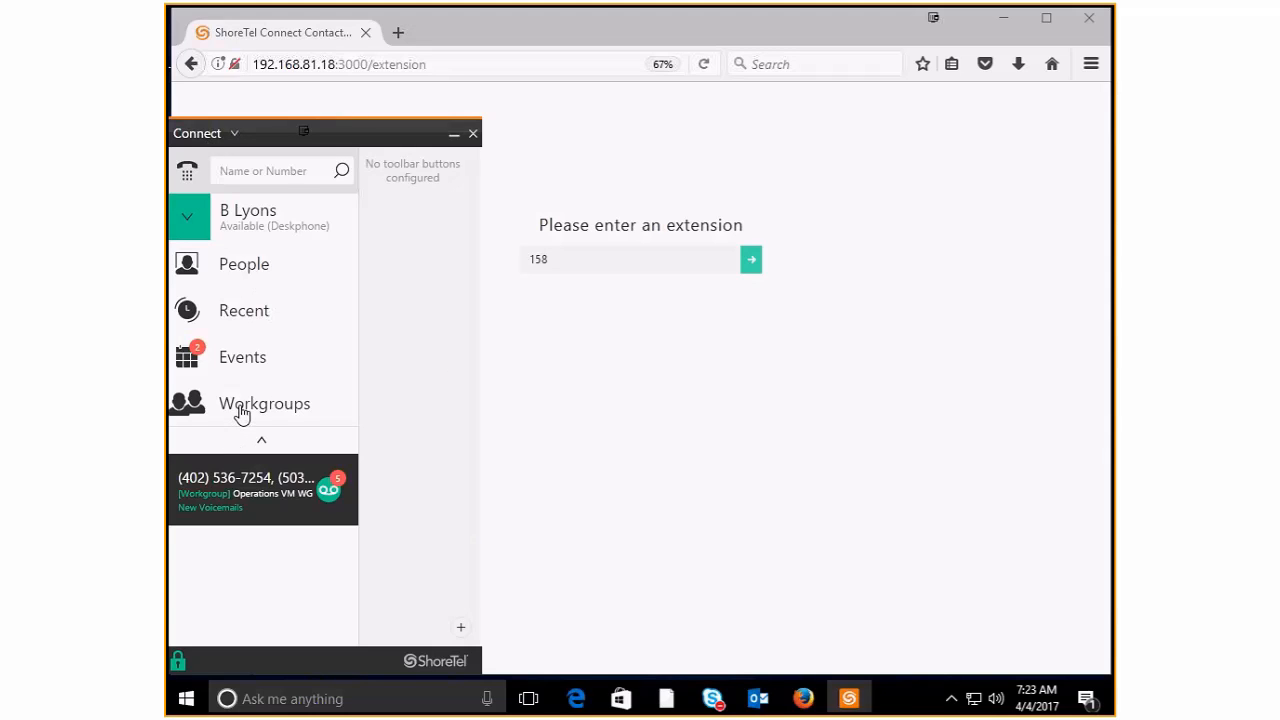
mouse_move(246, 413)
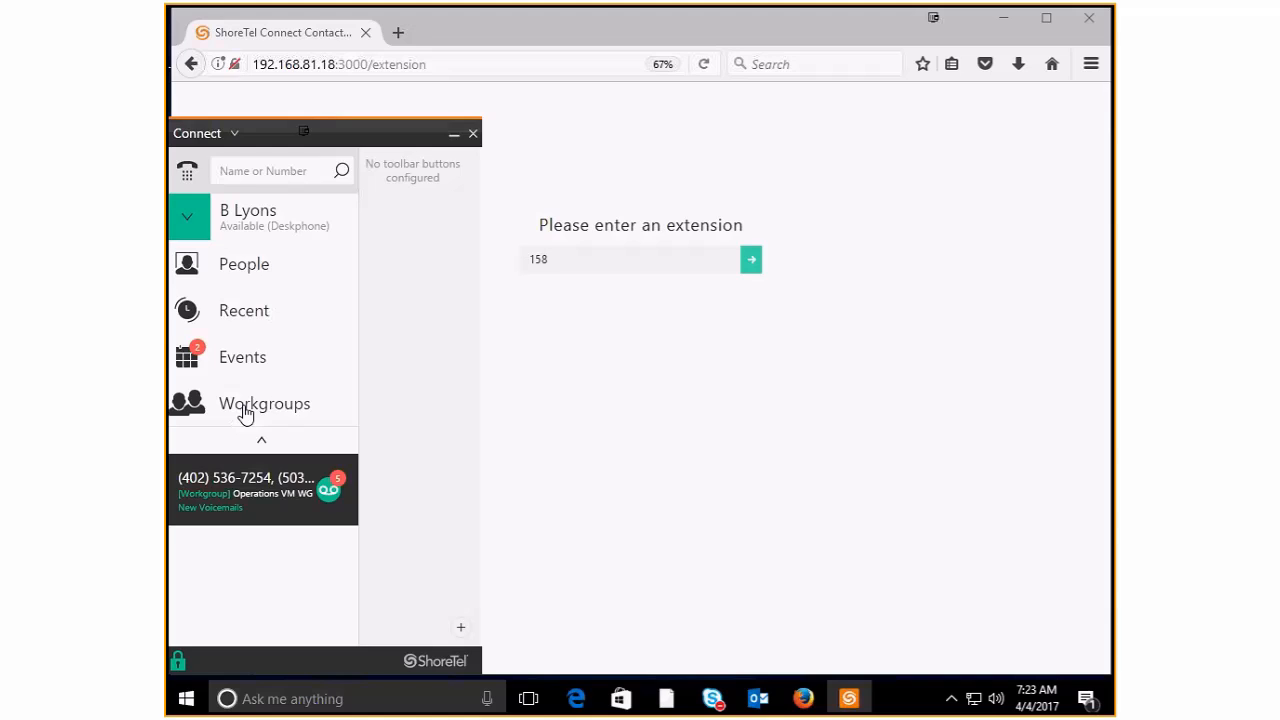
mouse_move(265, 515)
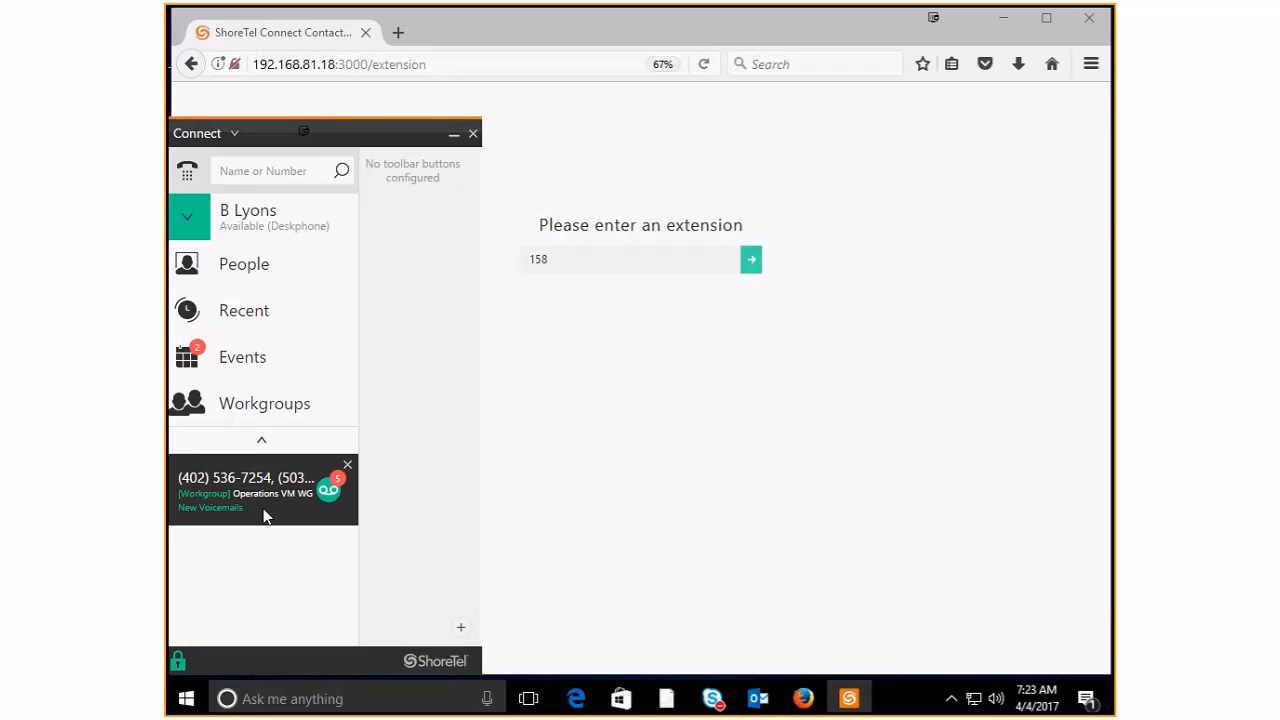
mouse_move(752, 259)
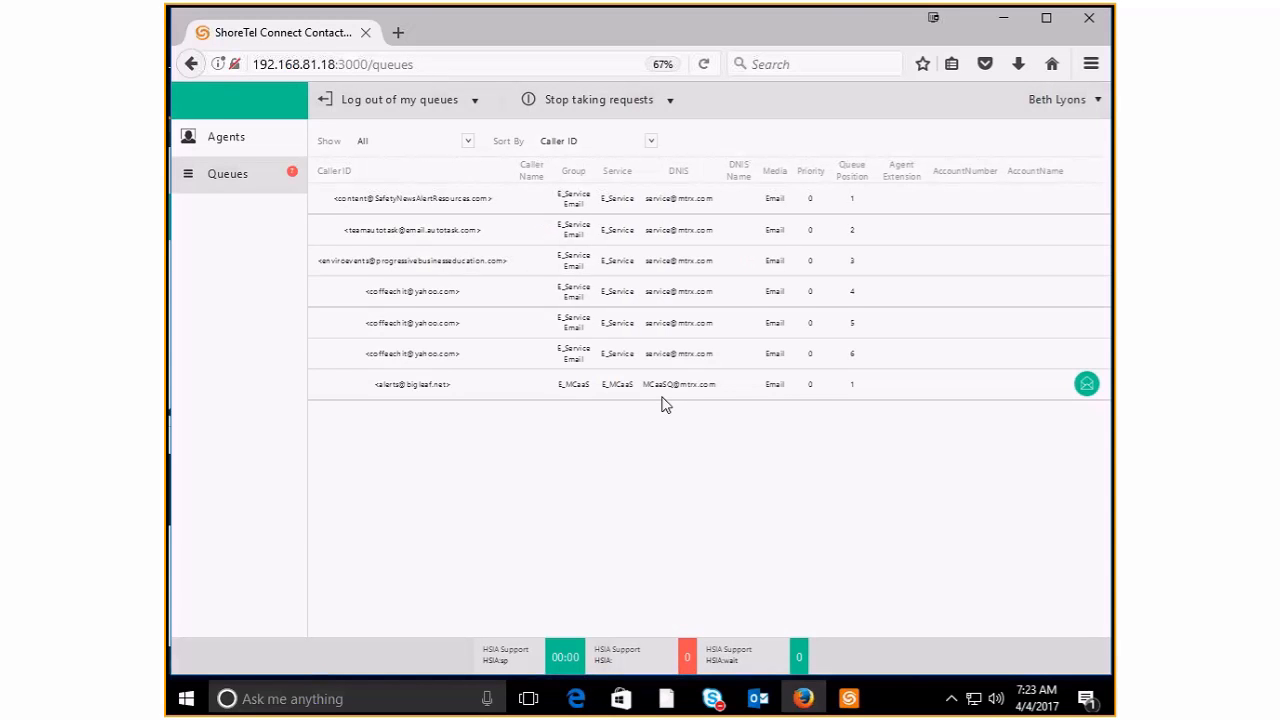
Step: View the ringing SafetyNewsAlertResources email's details, then go back to the Queues list
left_click(411, 197)
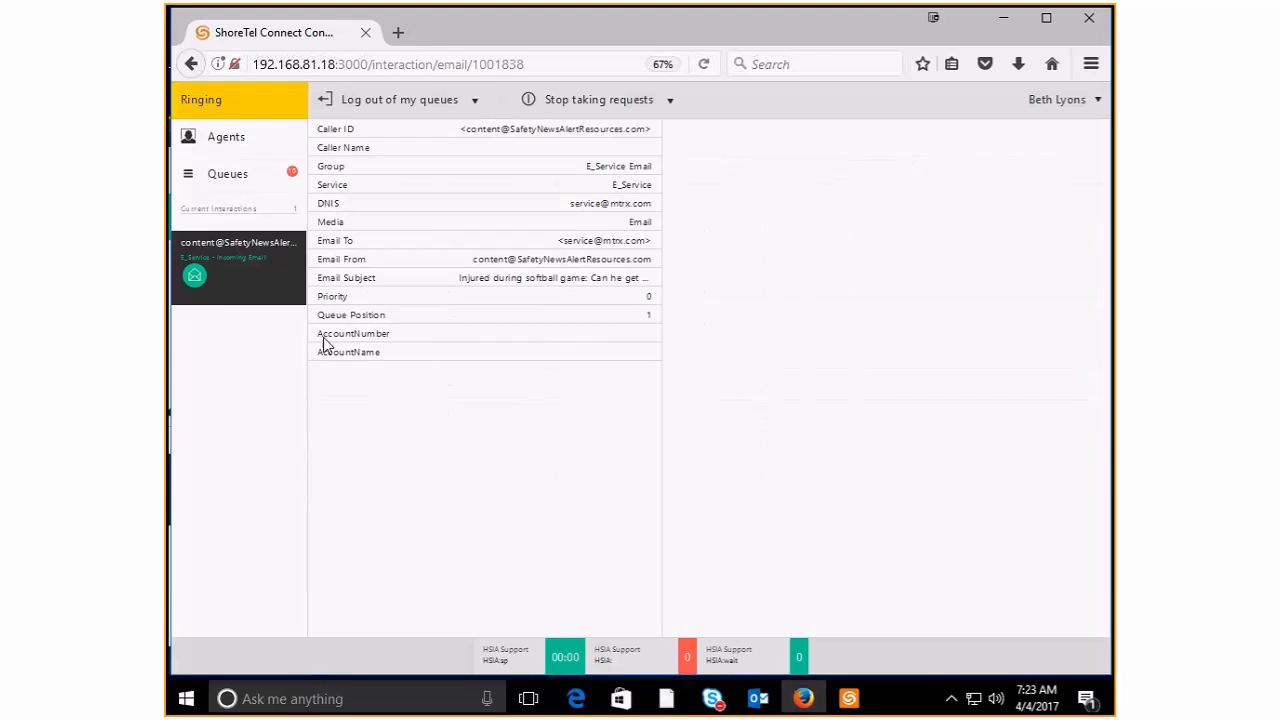
mouse_move(195, 277)
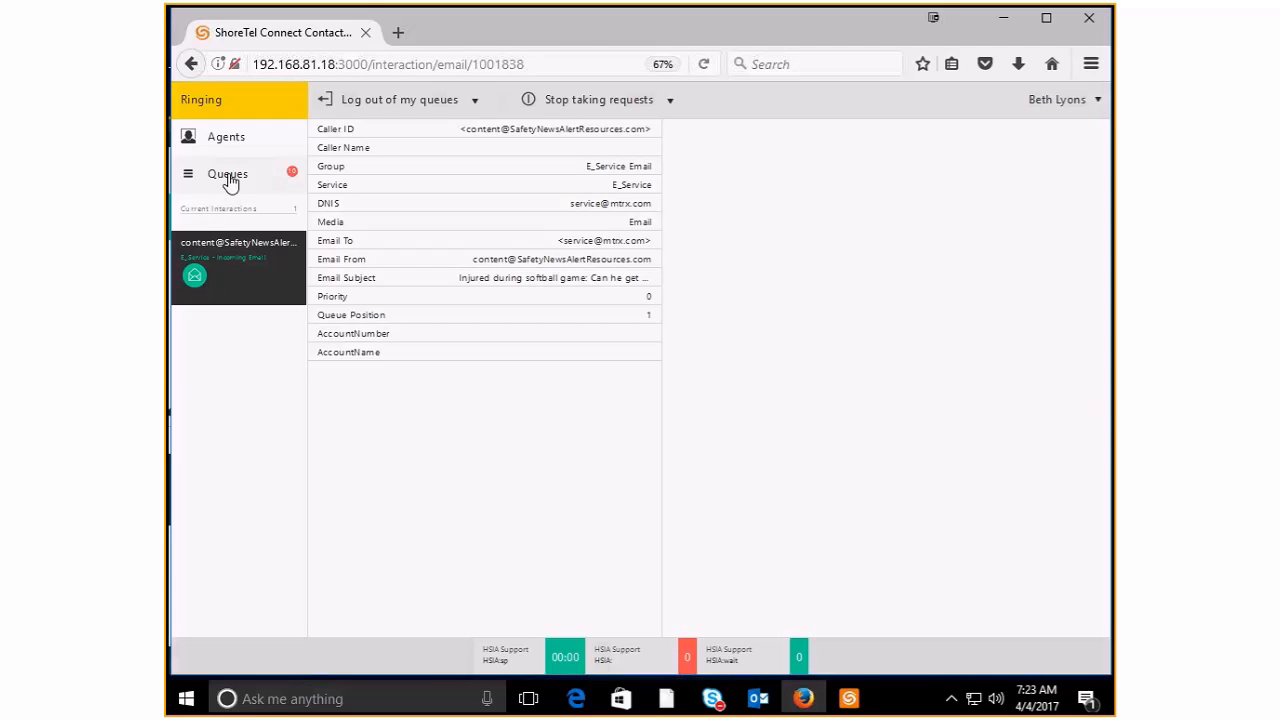
left_click(227, 173)
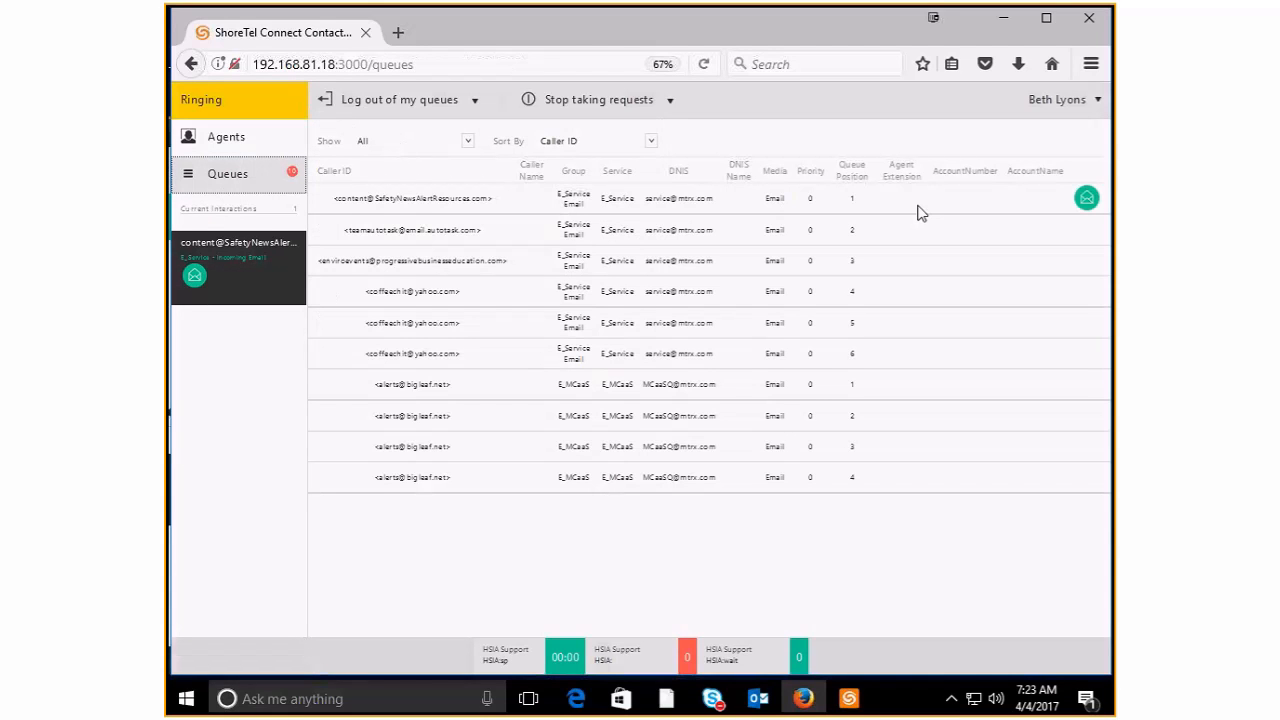
mouse_move(1086, 202)
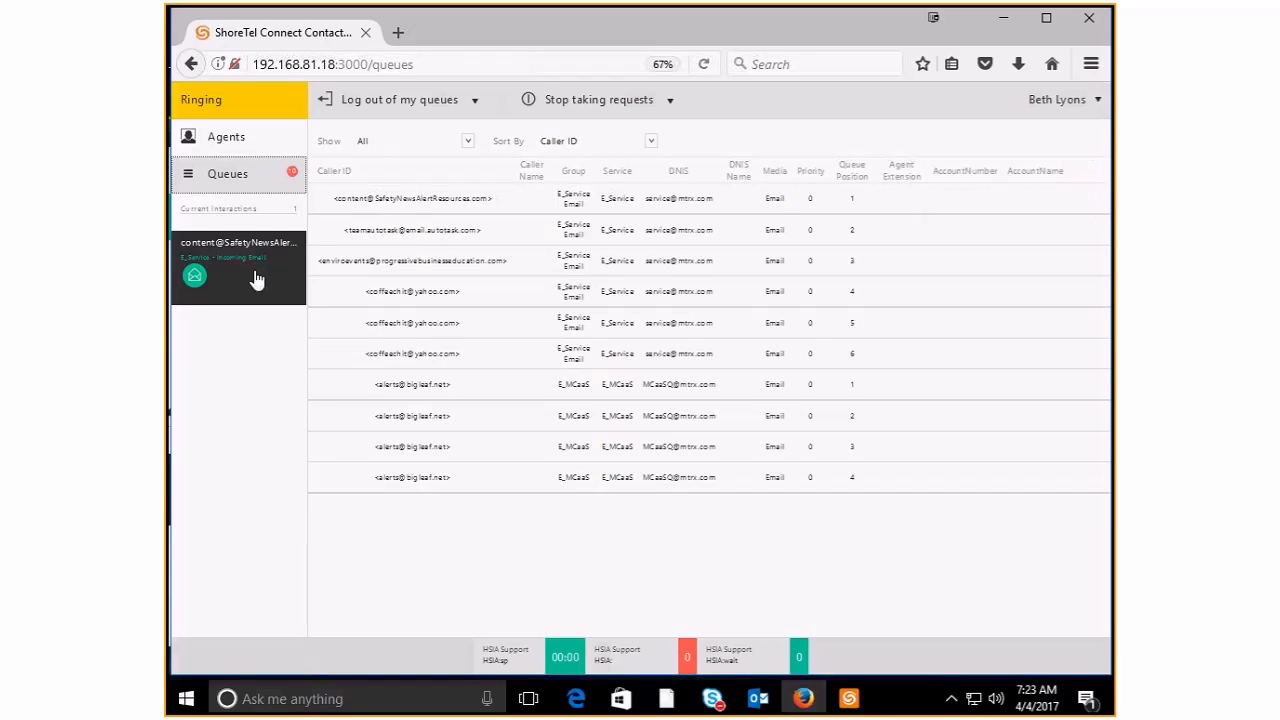
left_click(848, 698)
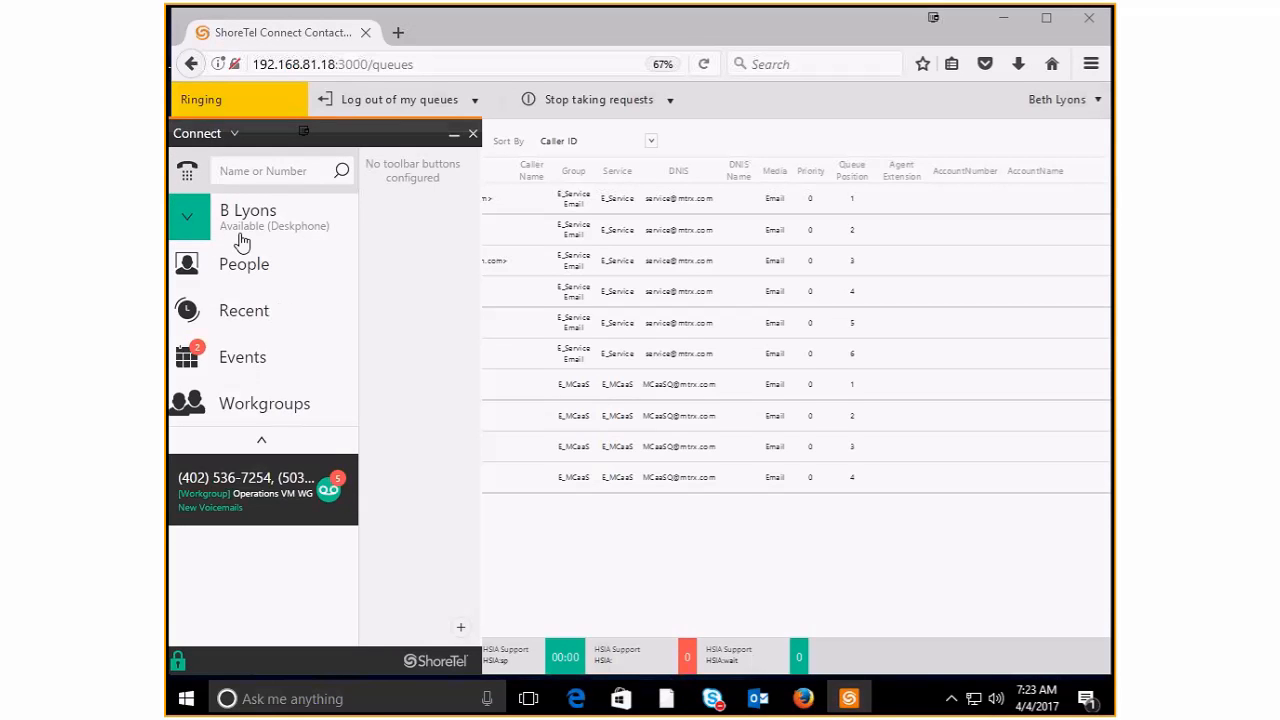
mouse_move(427, 133)
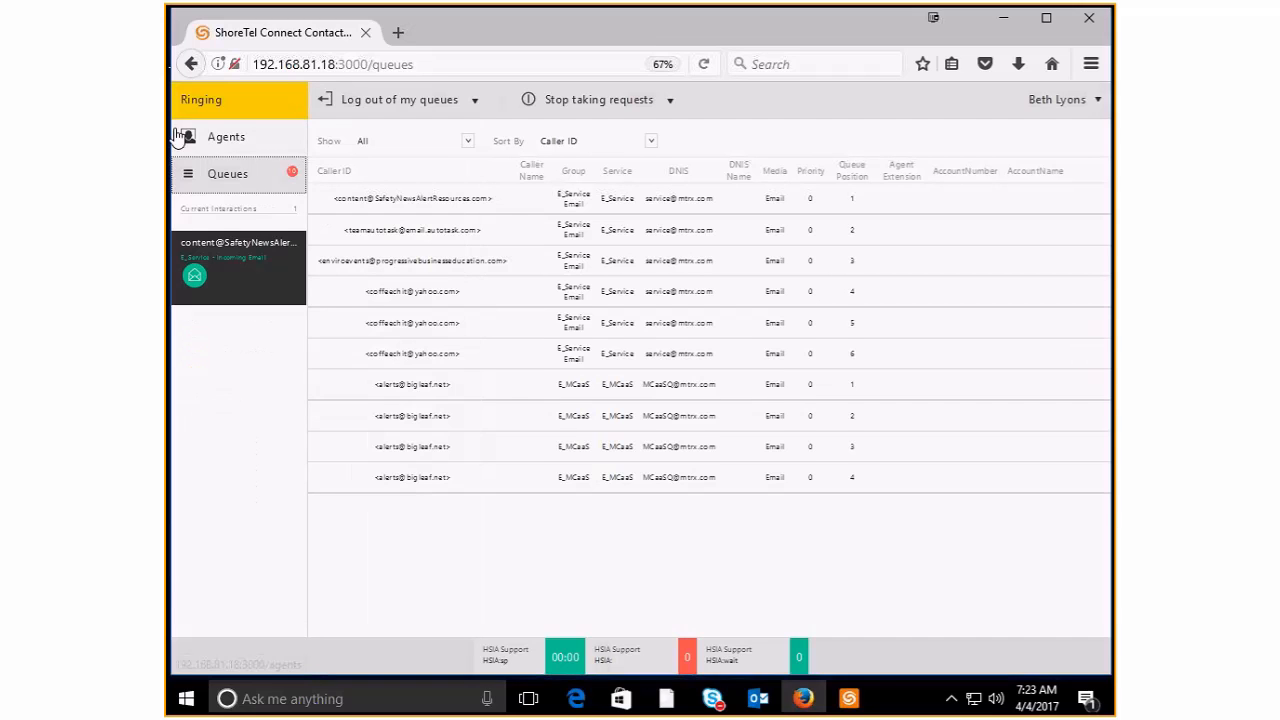
mouse_move(195, 281)
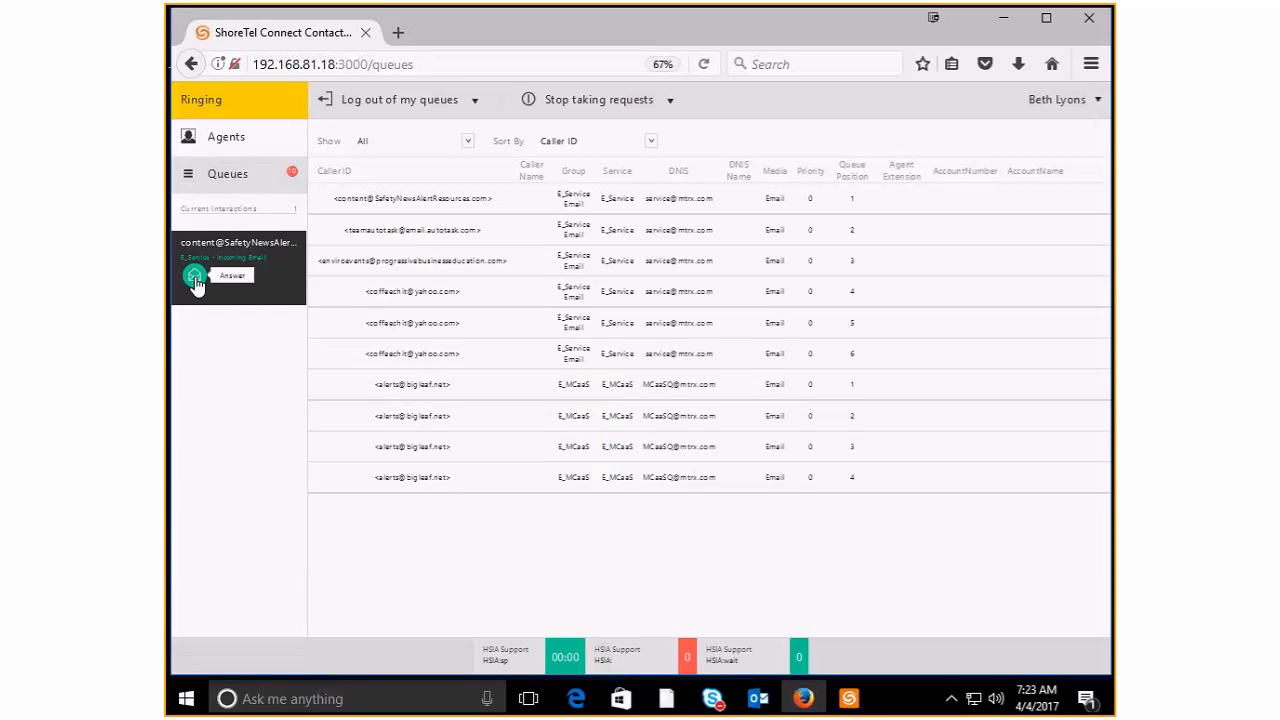
Step: Answer the ringing SafetyNewsAlertResources email from its sidebar card
left_click(196, 280)
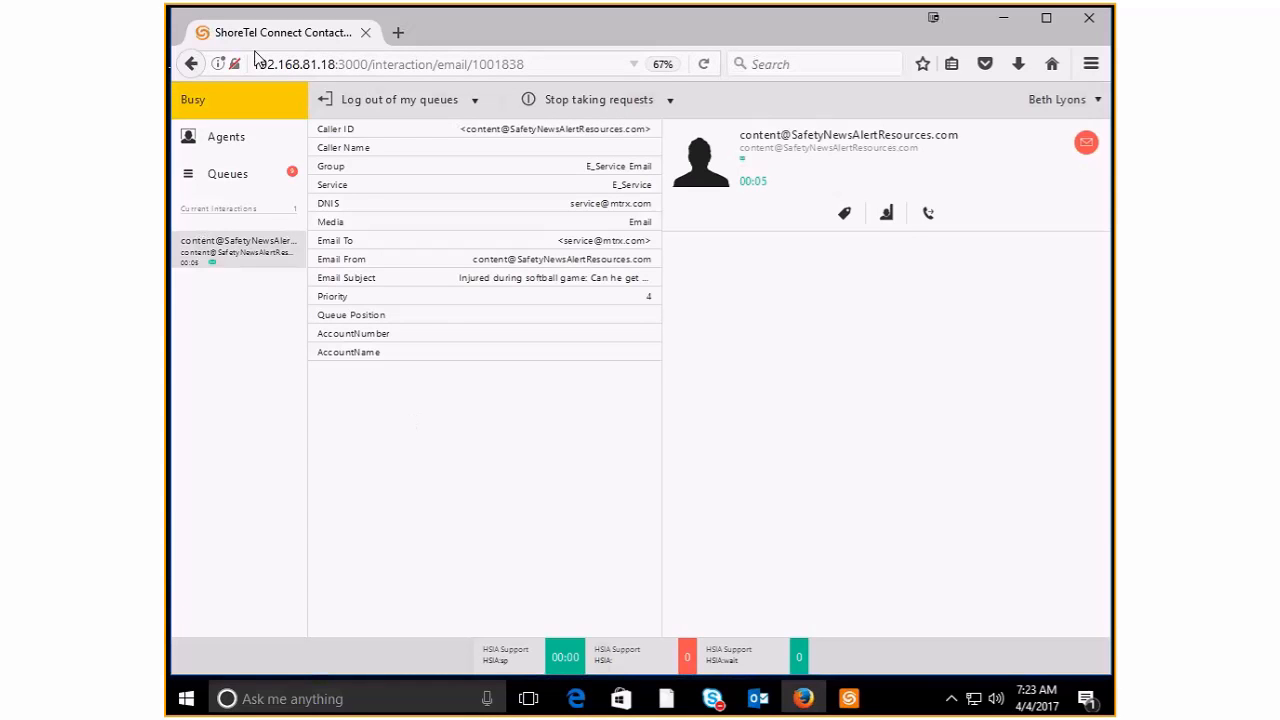
mouse_move(590, 352)
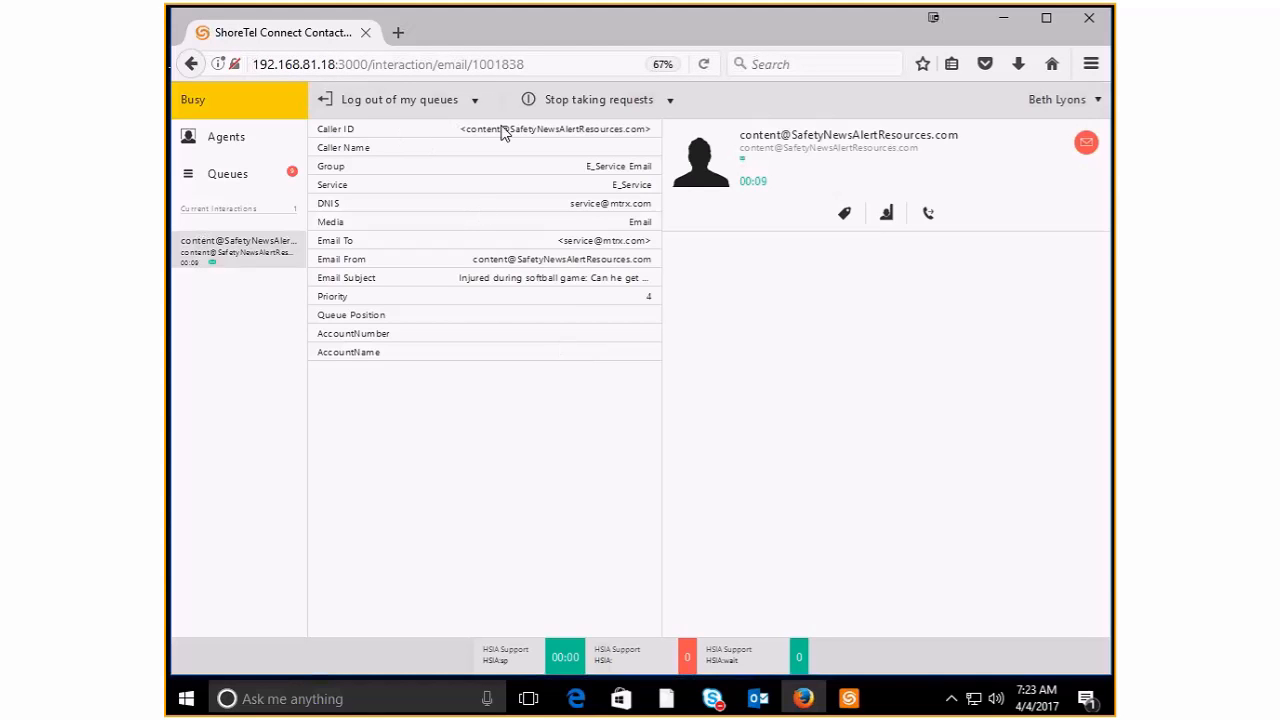
mouse_move(575, 170)
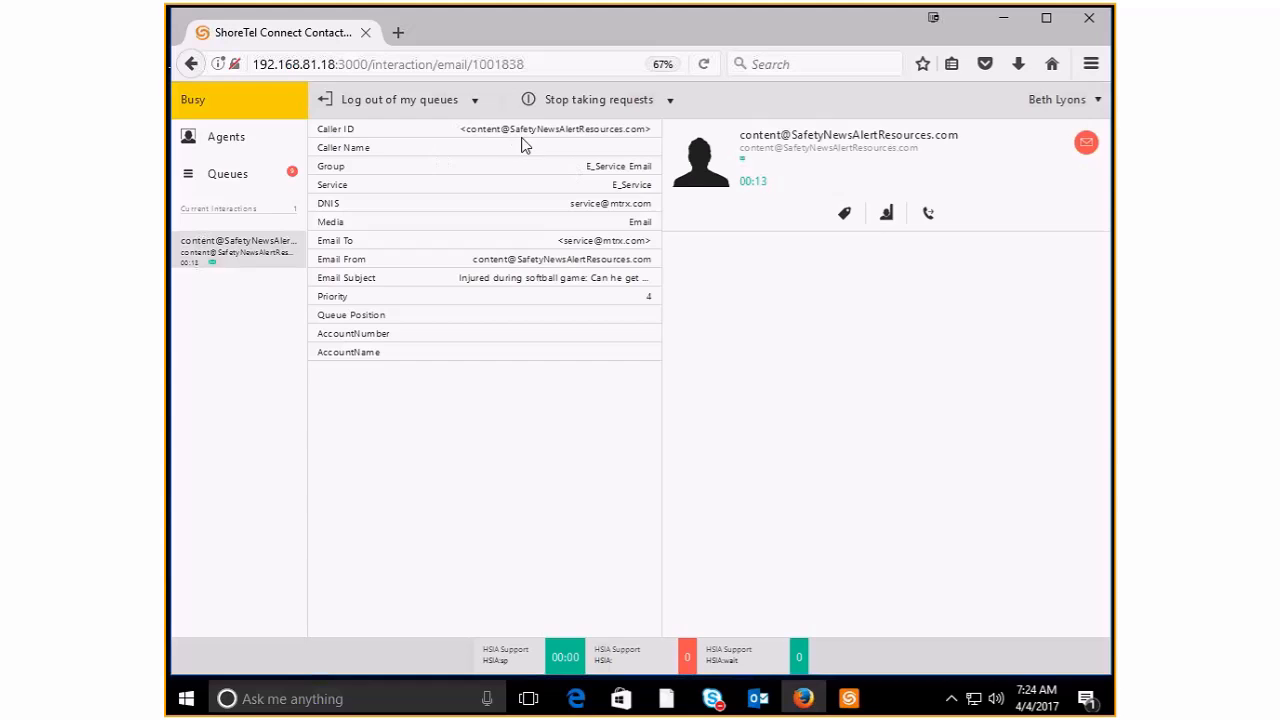
mouse_move(528, 143)
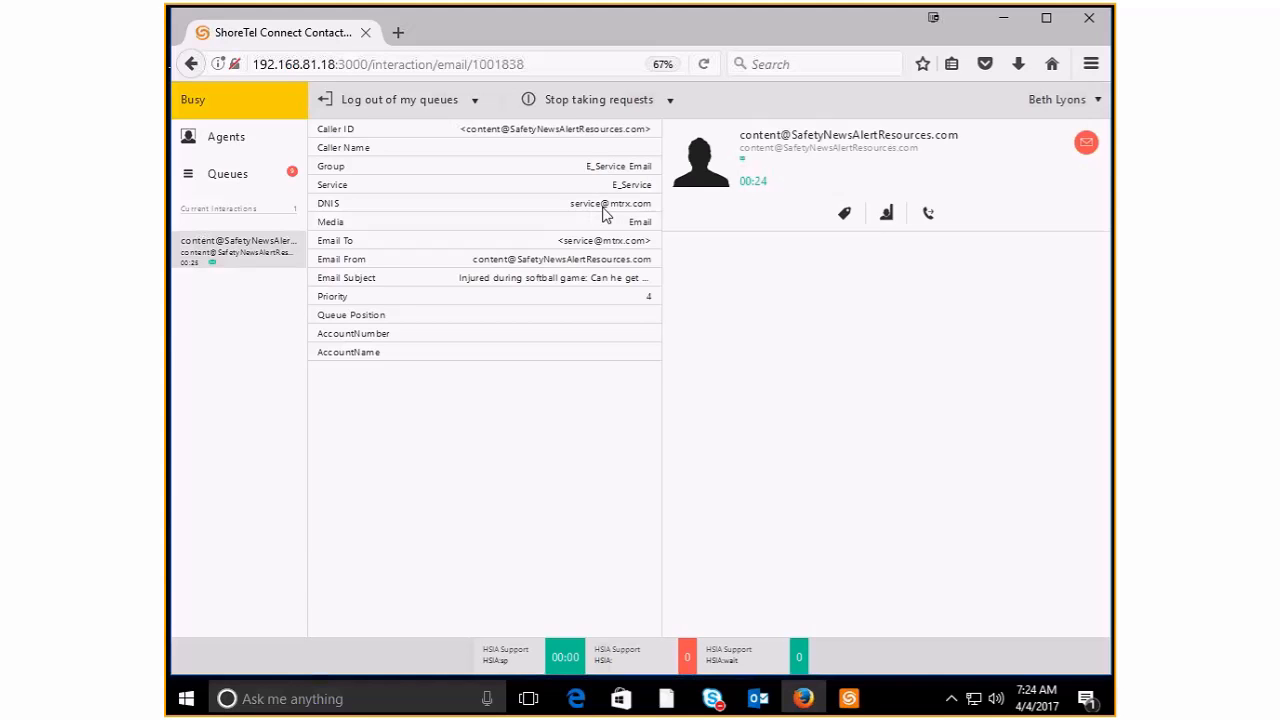
mouse_move(594, 256)
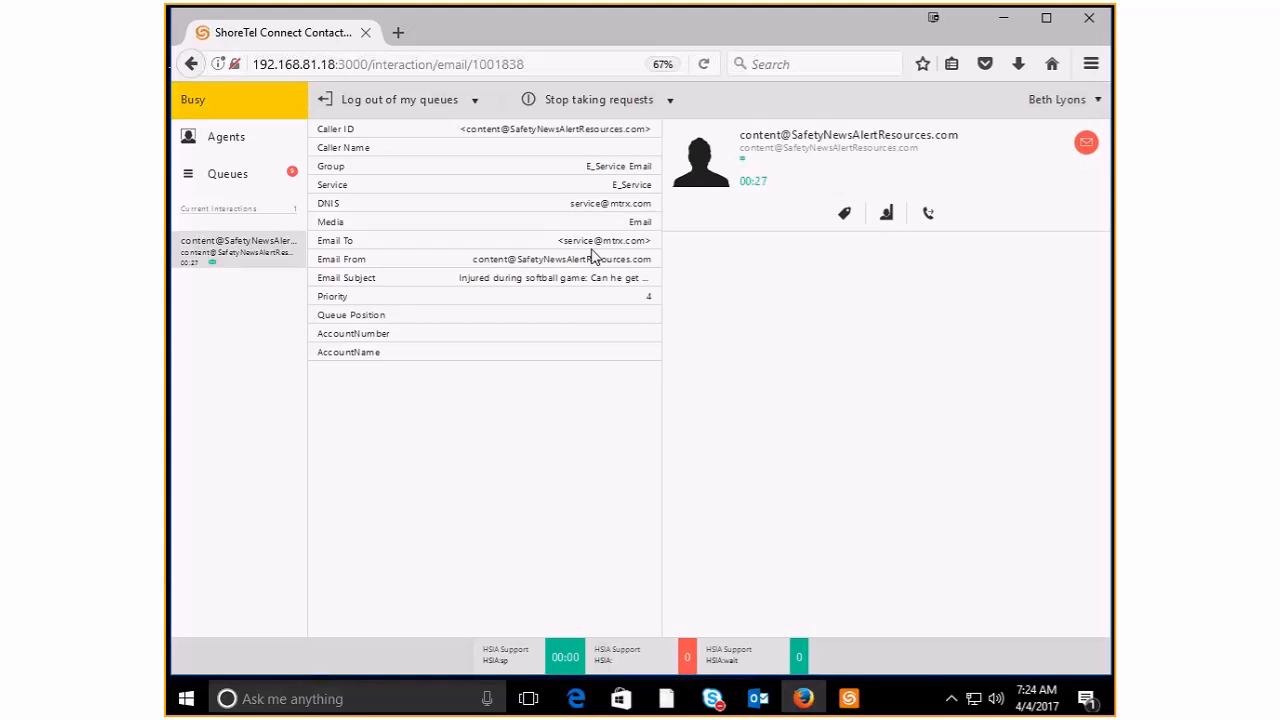
mouse_move(490, 290)
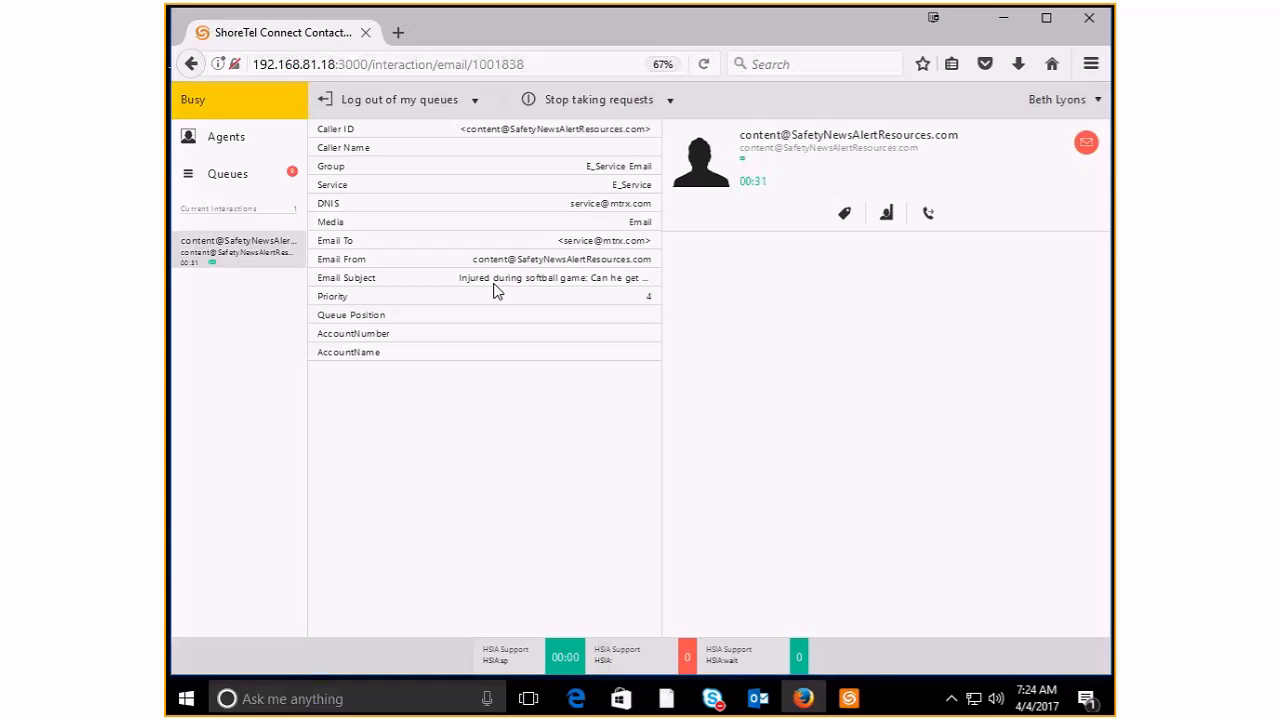
mouse_move(539, 447)
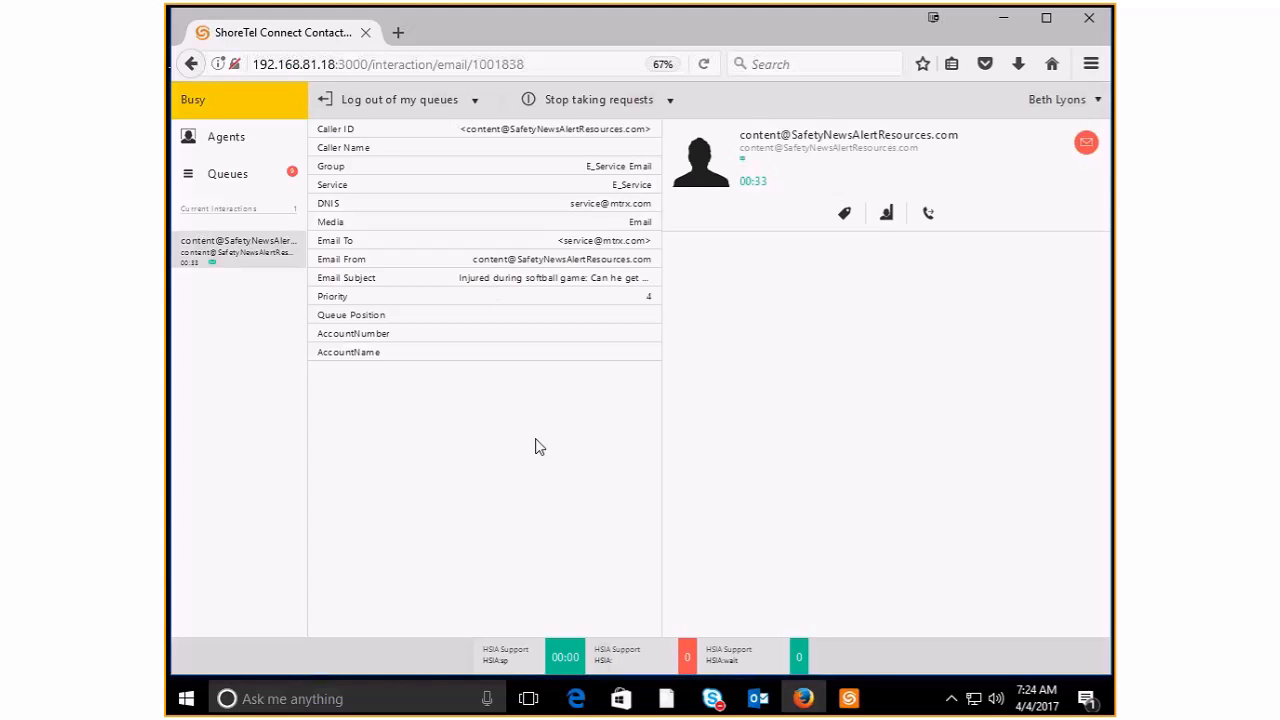
Step: Read the 'Injured during softball game' email in Outlook, then close it and hide Outlook
left_click(758, 698)
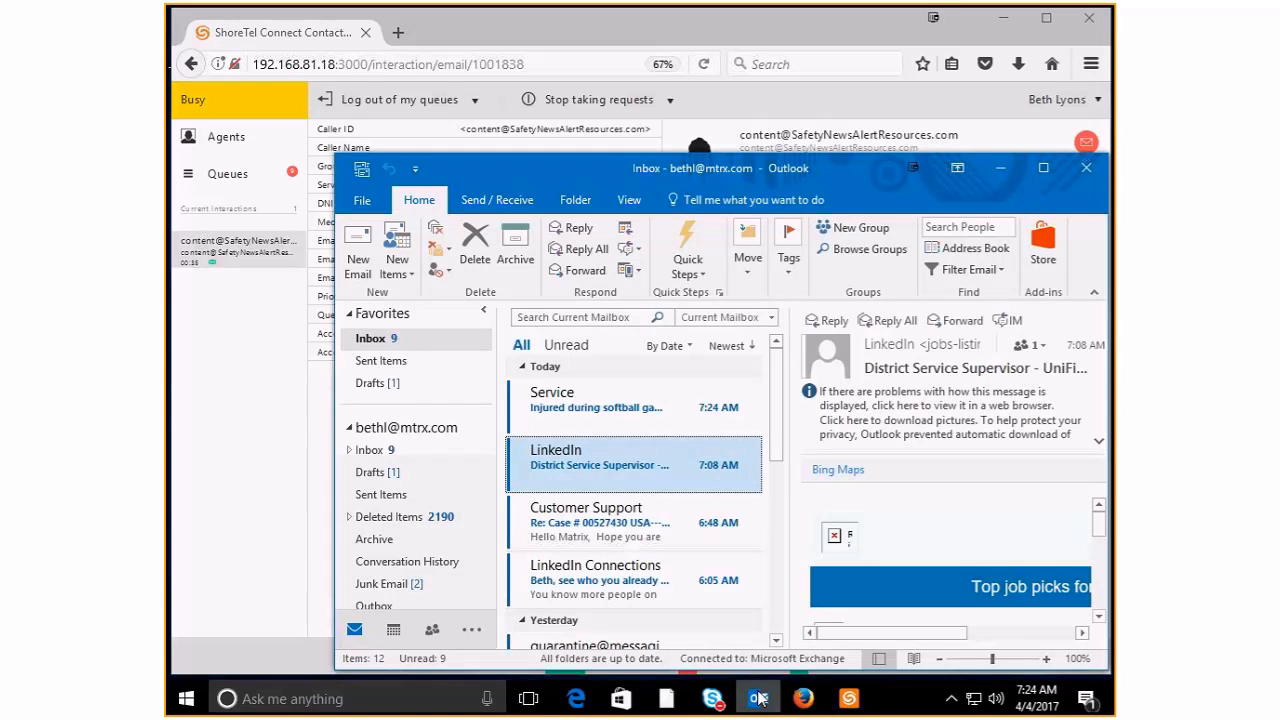
left_click(596, 400)
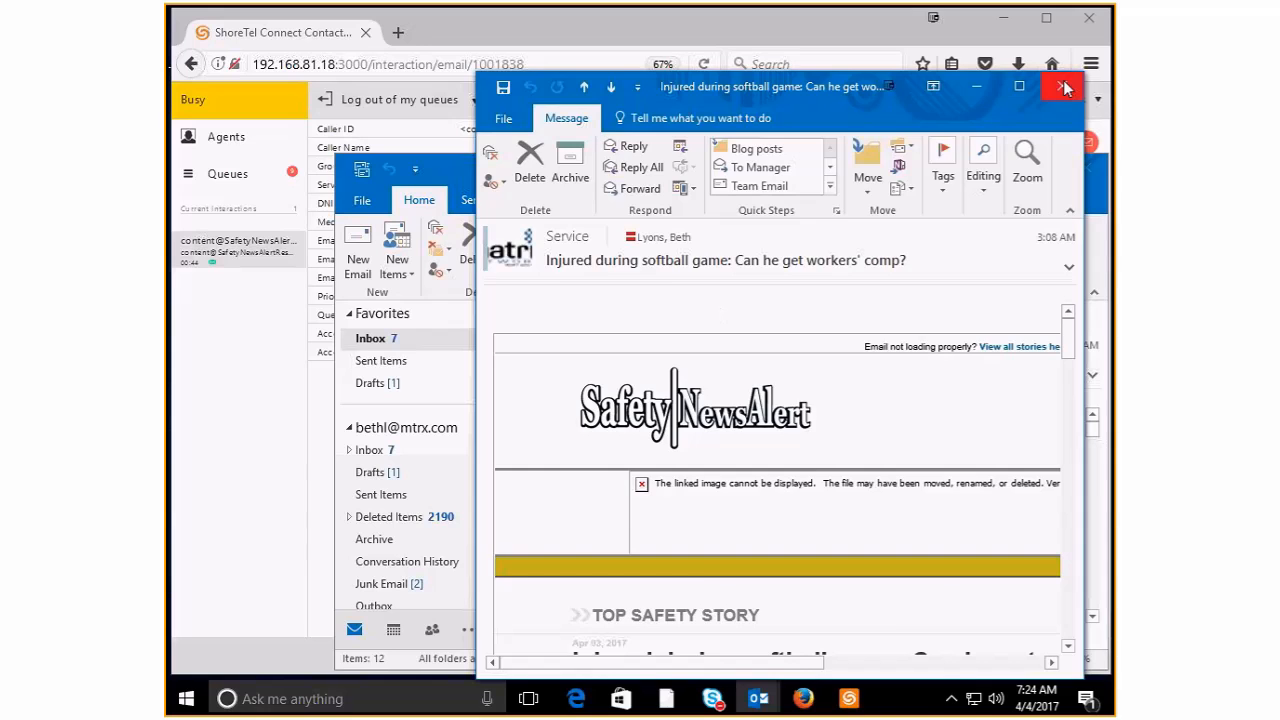
left_click(1064, 86)
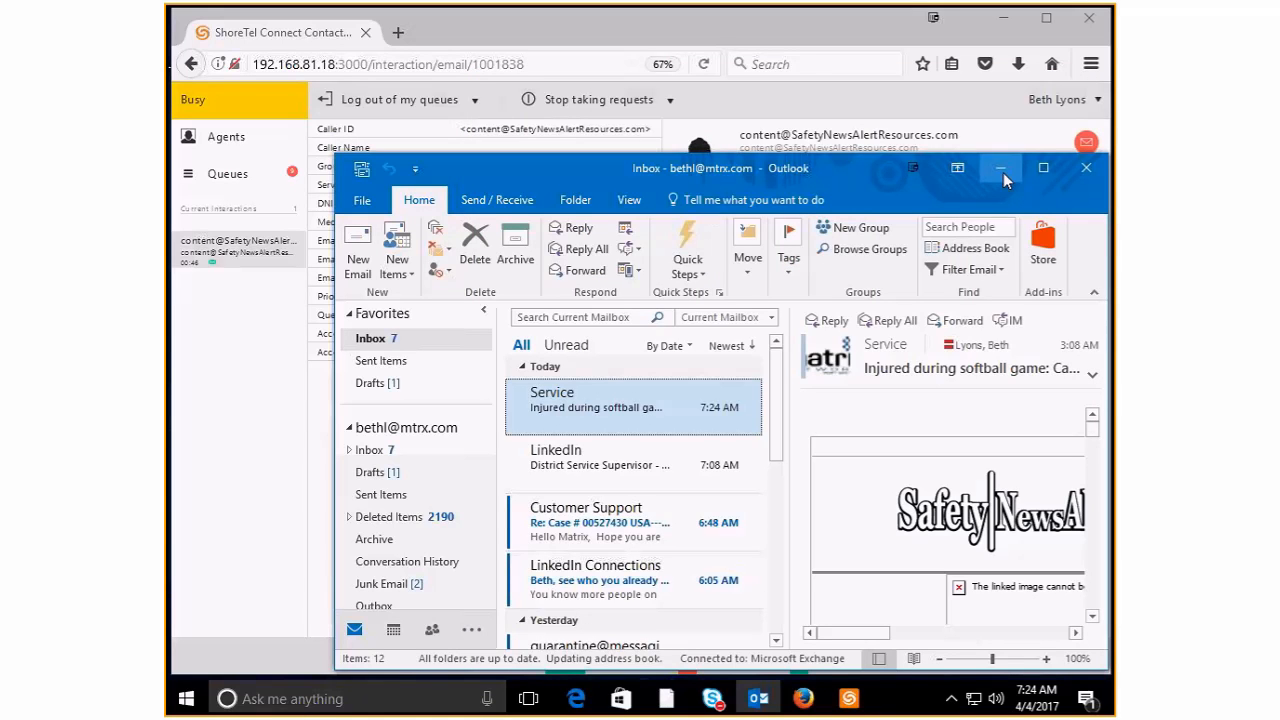
left_click(1001, 168)
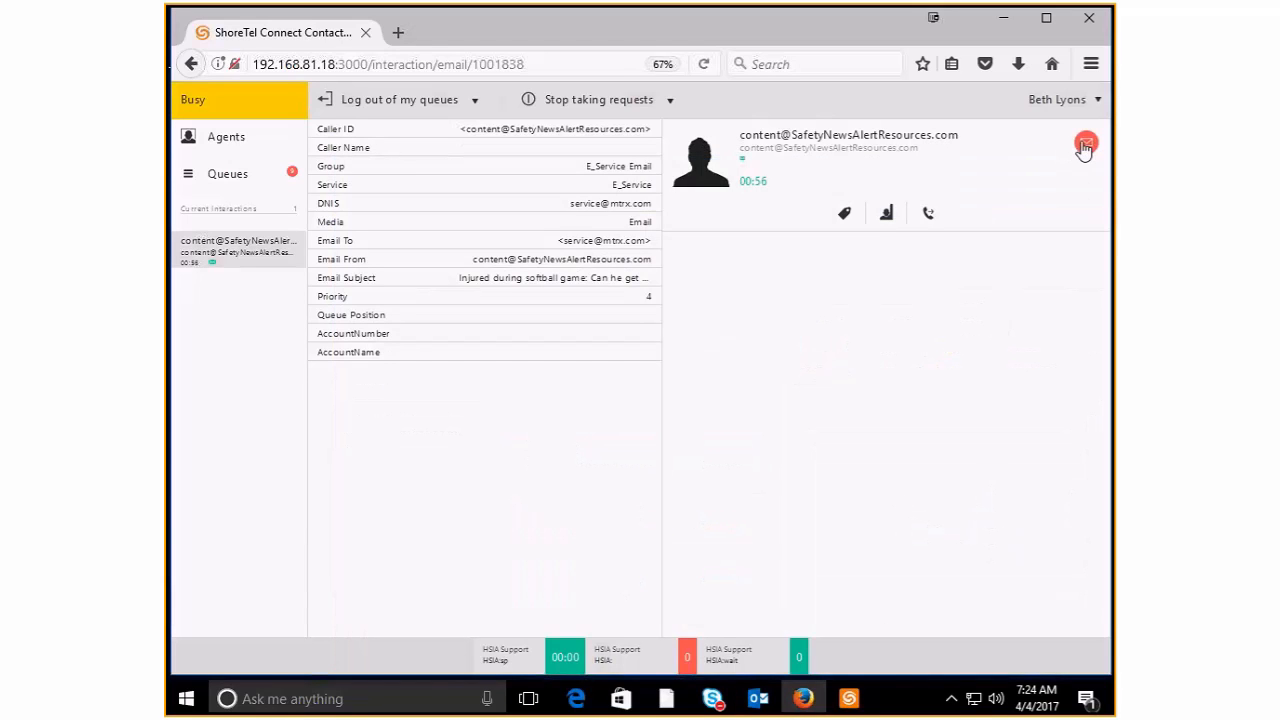
Step: End the teamautotask email into wrap-up and choose Stop taking requests
left_click(1085, 143)
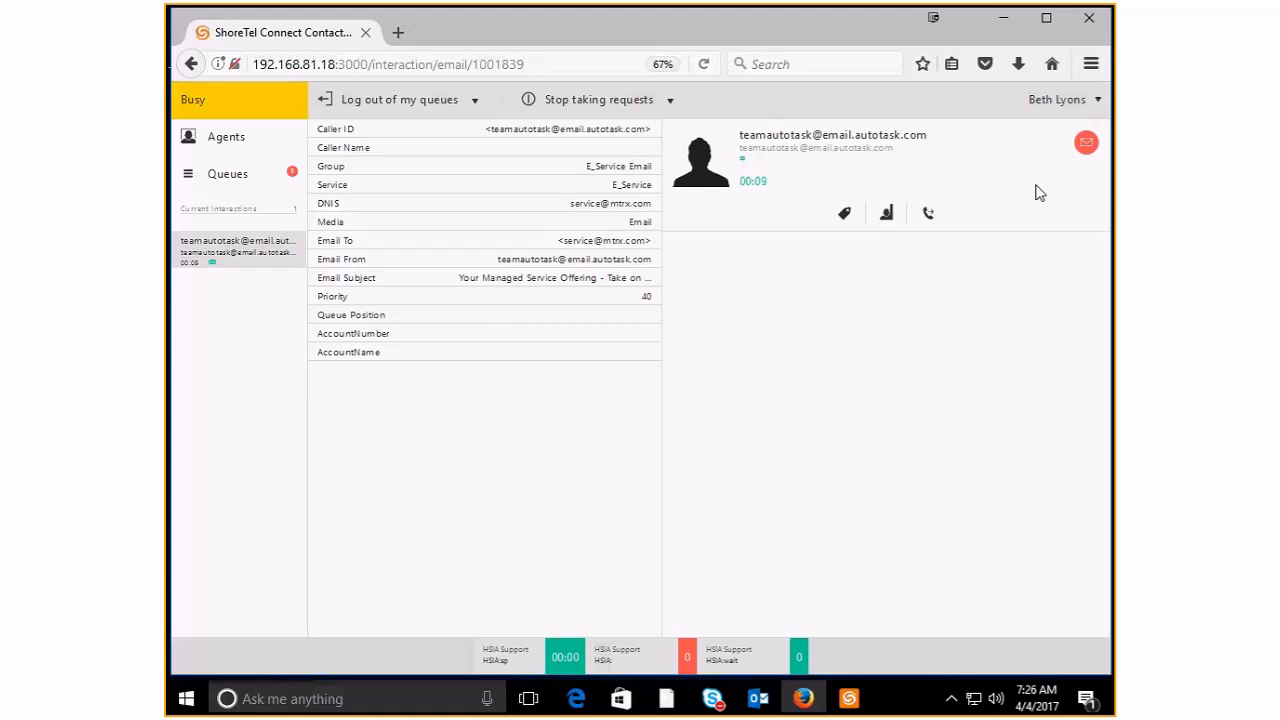
mouse_move(168, 190)
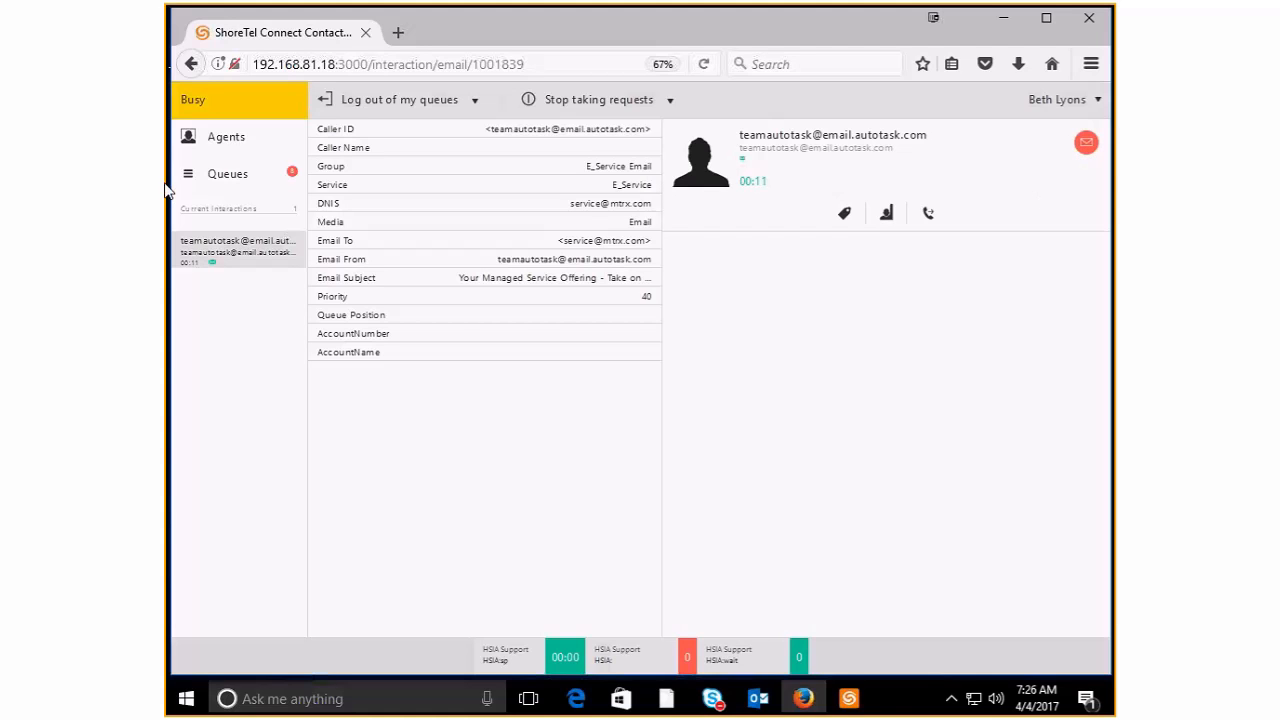
mouse_move(290, 181)
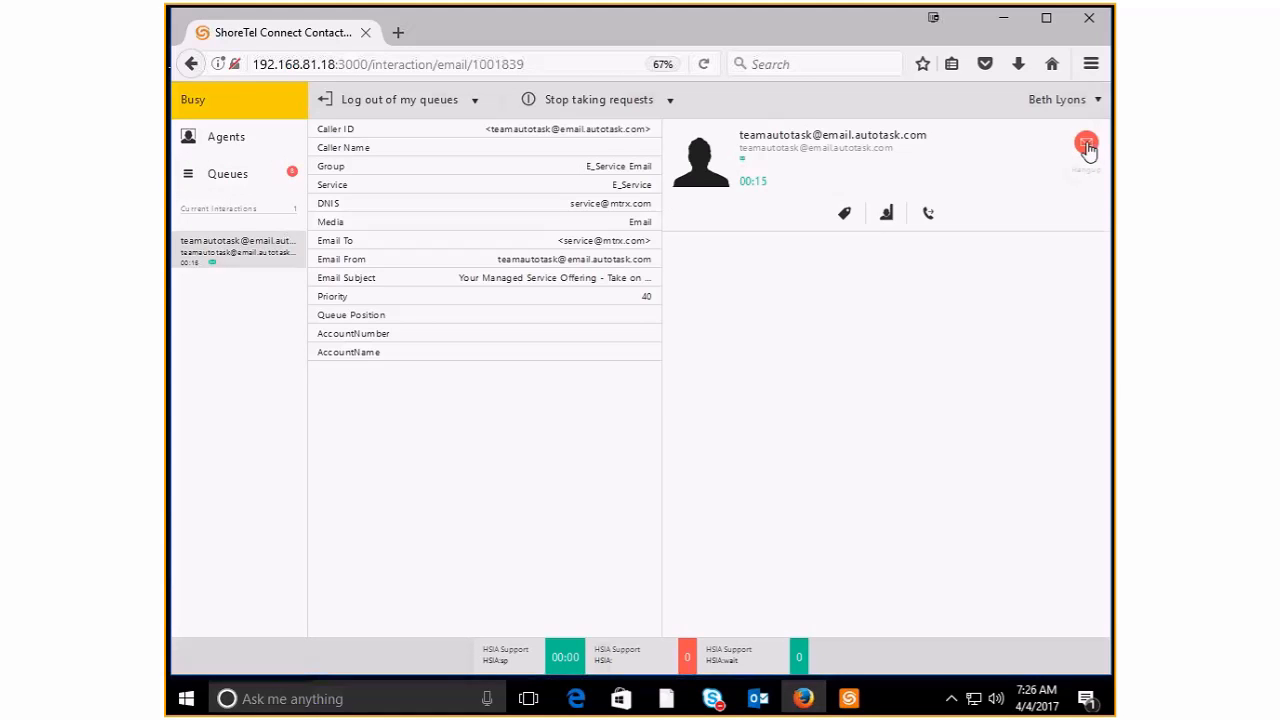
left_click(1087, 143)
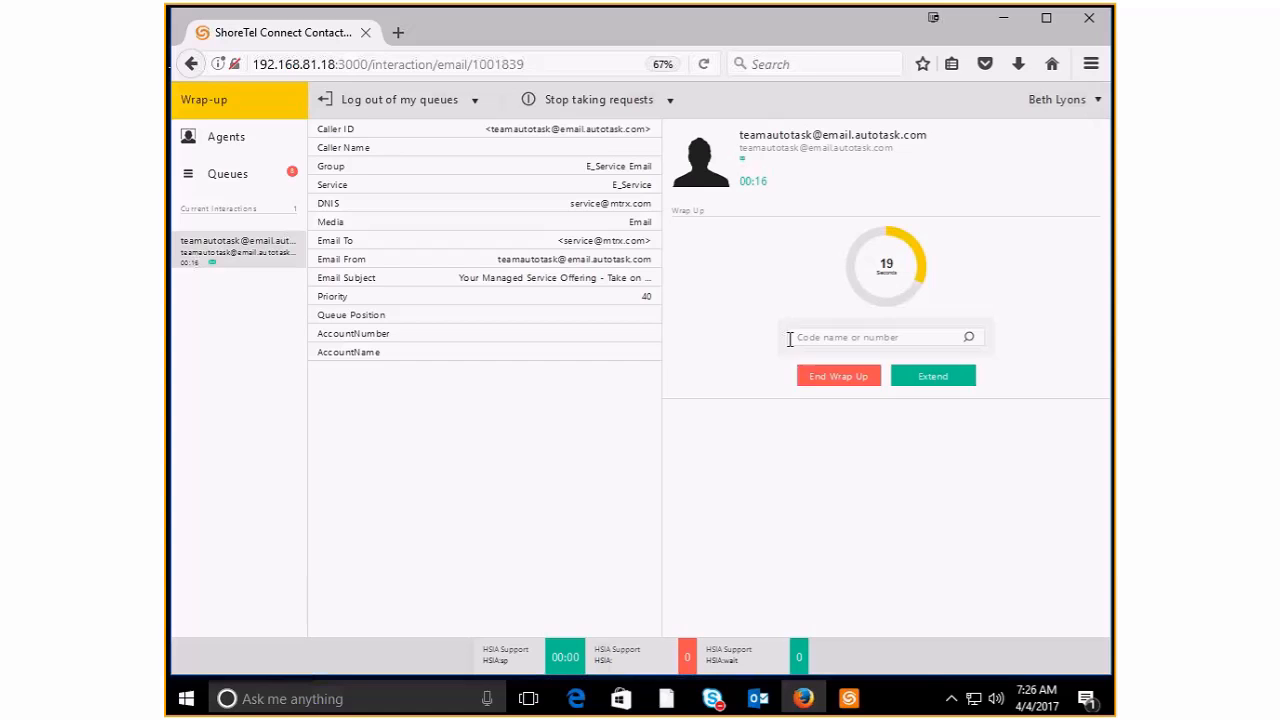
left_click(883, 337)
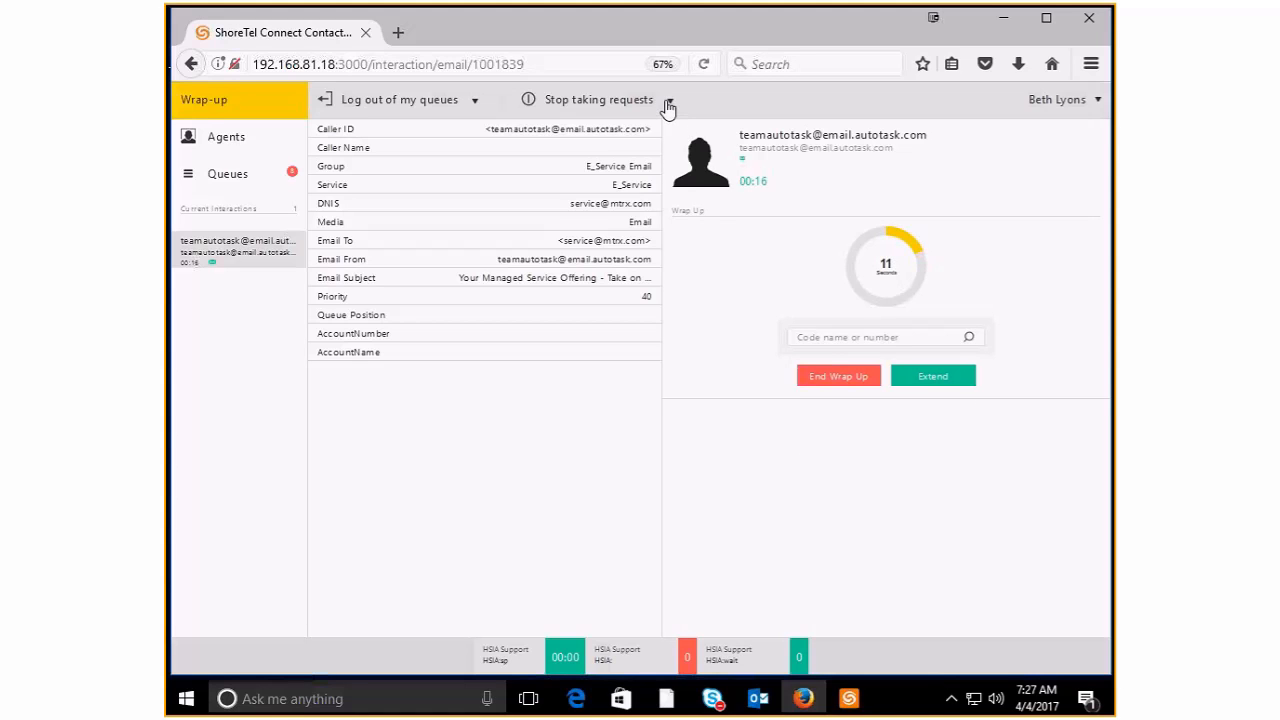
left_click(588, 99)
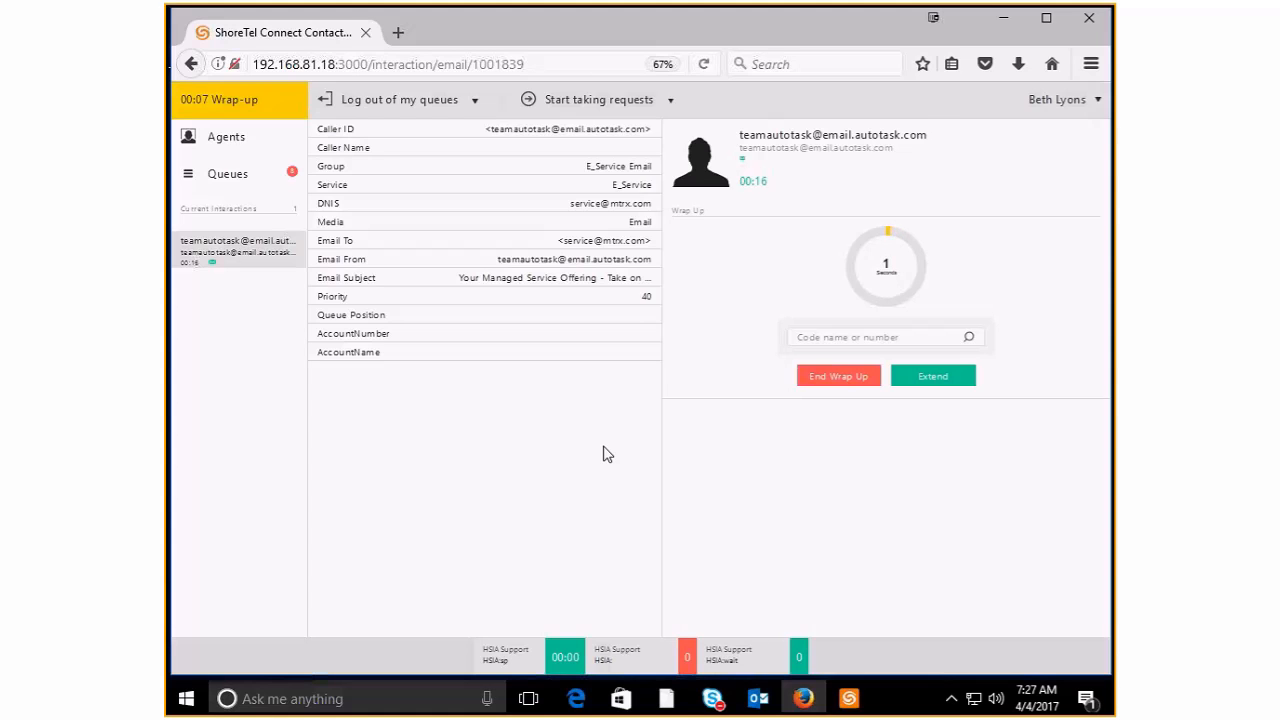
left_click(838, 375)
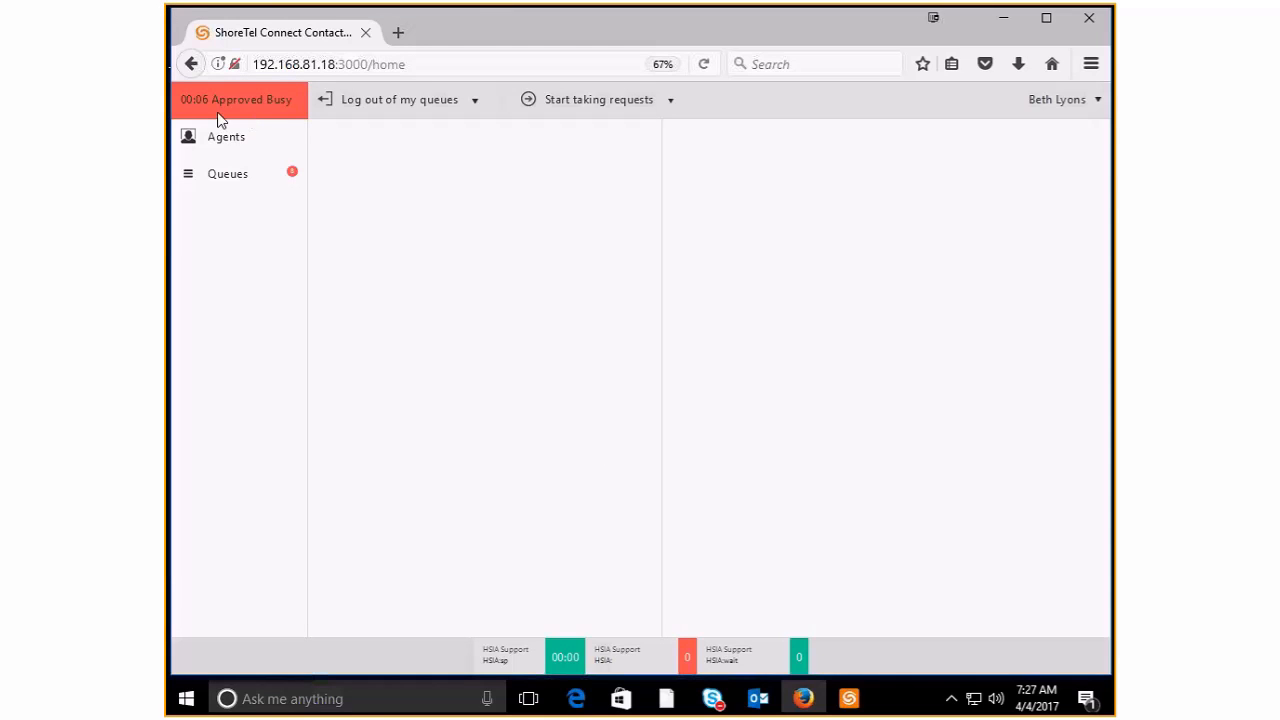
mouse_move(213, 186)
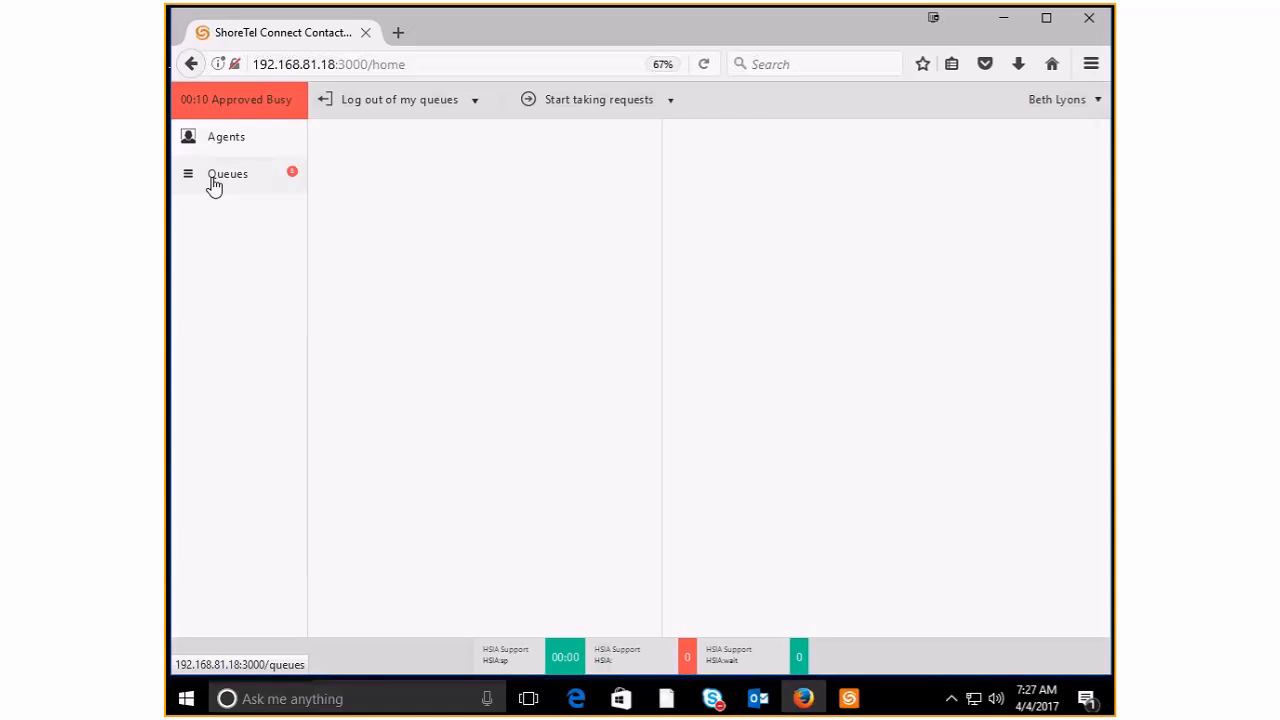
left_click(227, 173)
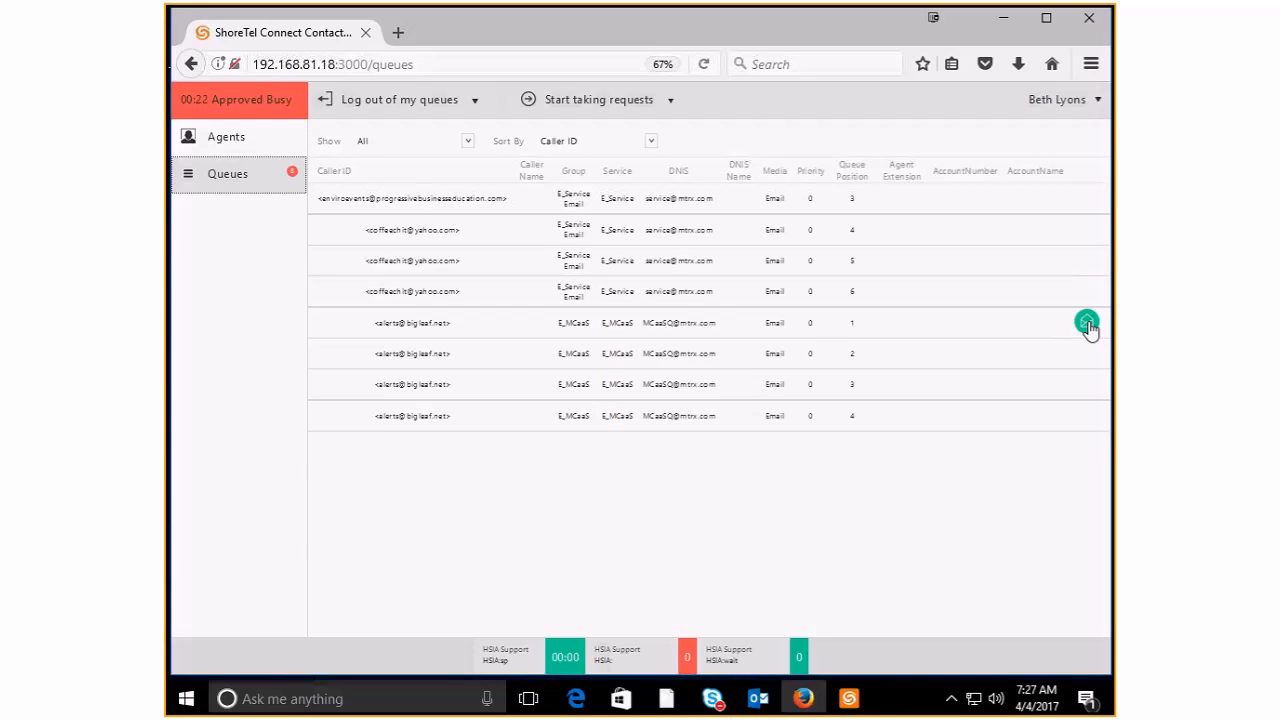
left_click(1087, 323)
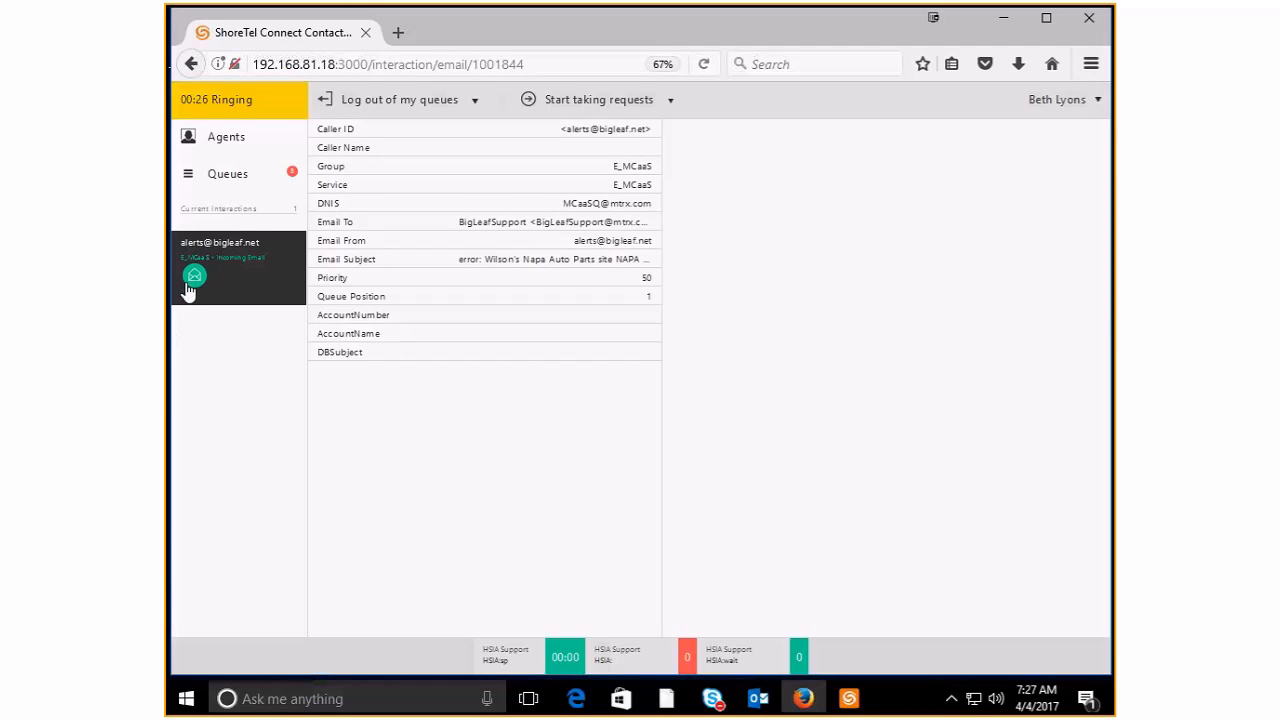
Step: Accept the ringing BigLeaf alert and open its Napa Auto Parts error message in Outlook
left_click(194, 275)
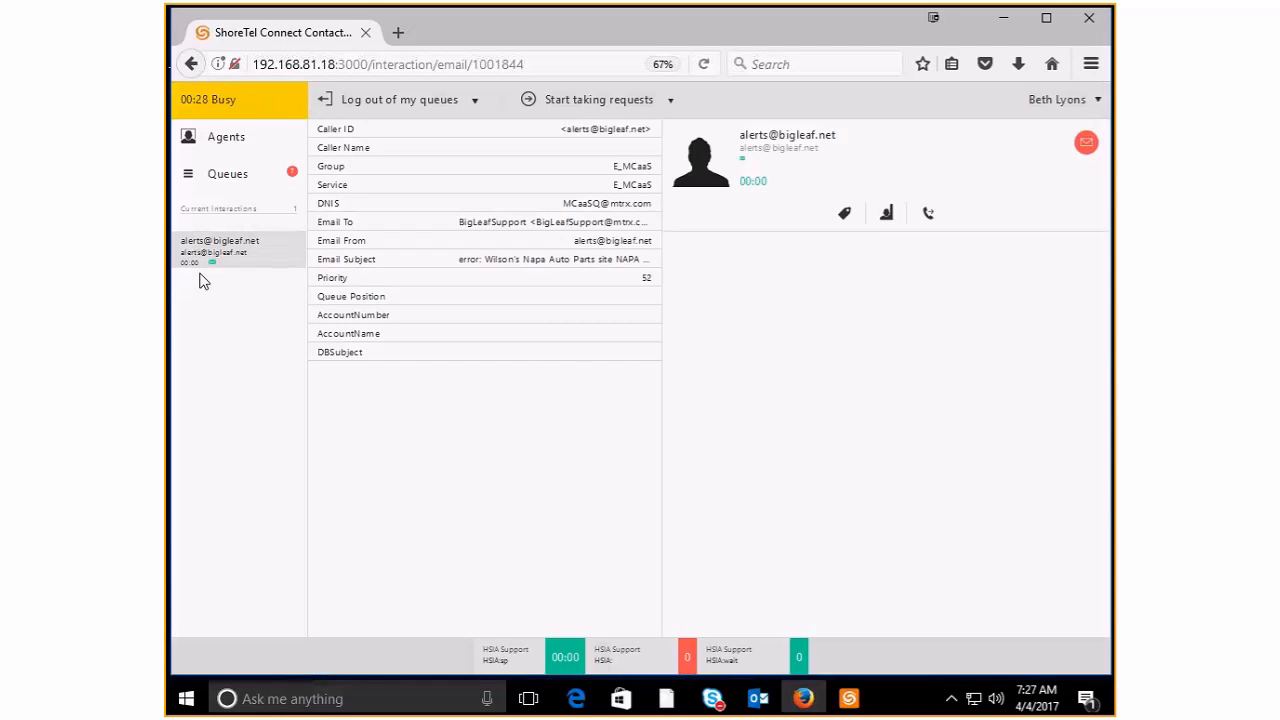
left_click(758, 698)
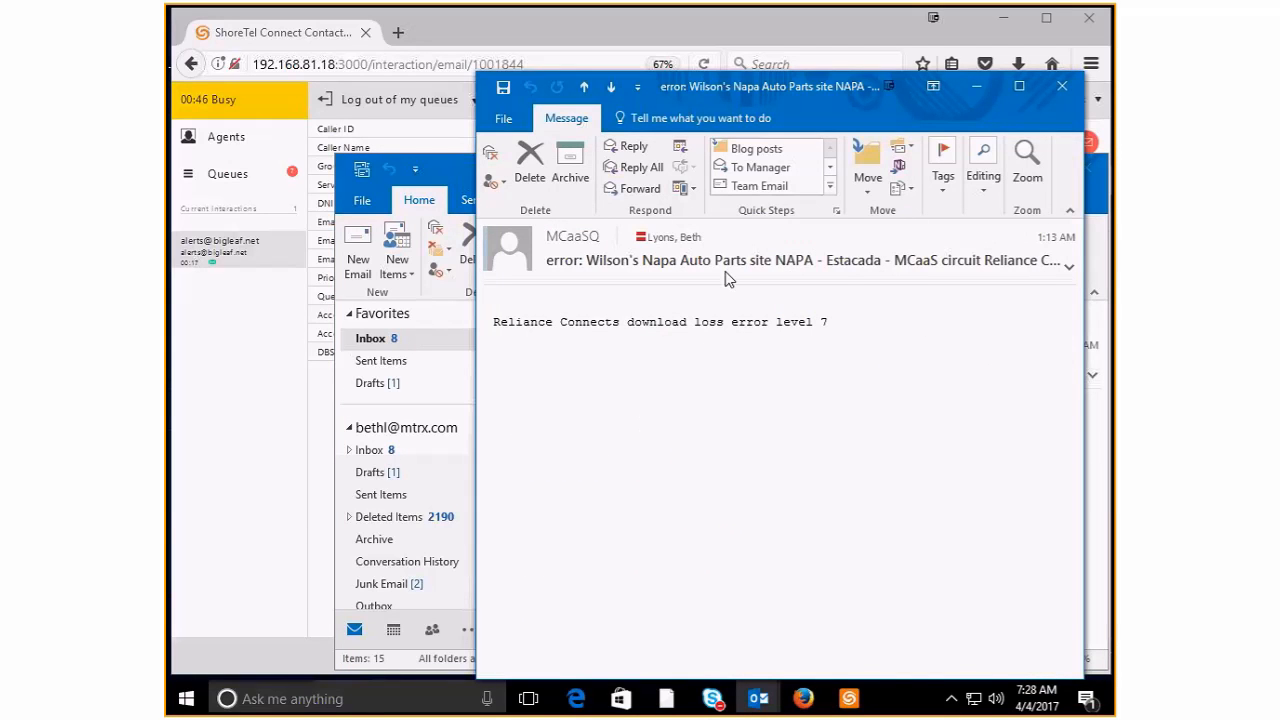
mouse_move(805, 337)
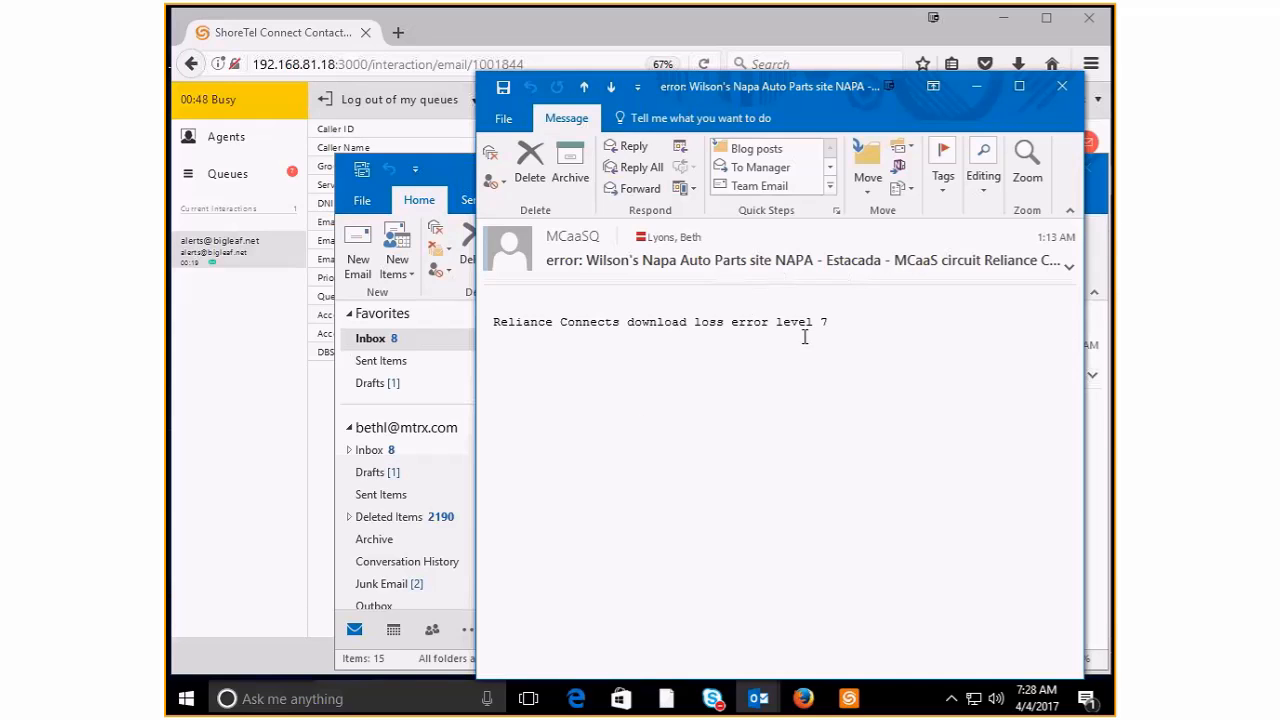
mouse_move(781, 336)
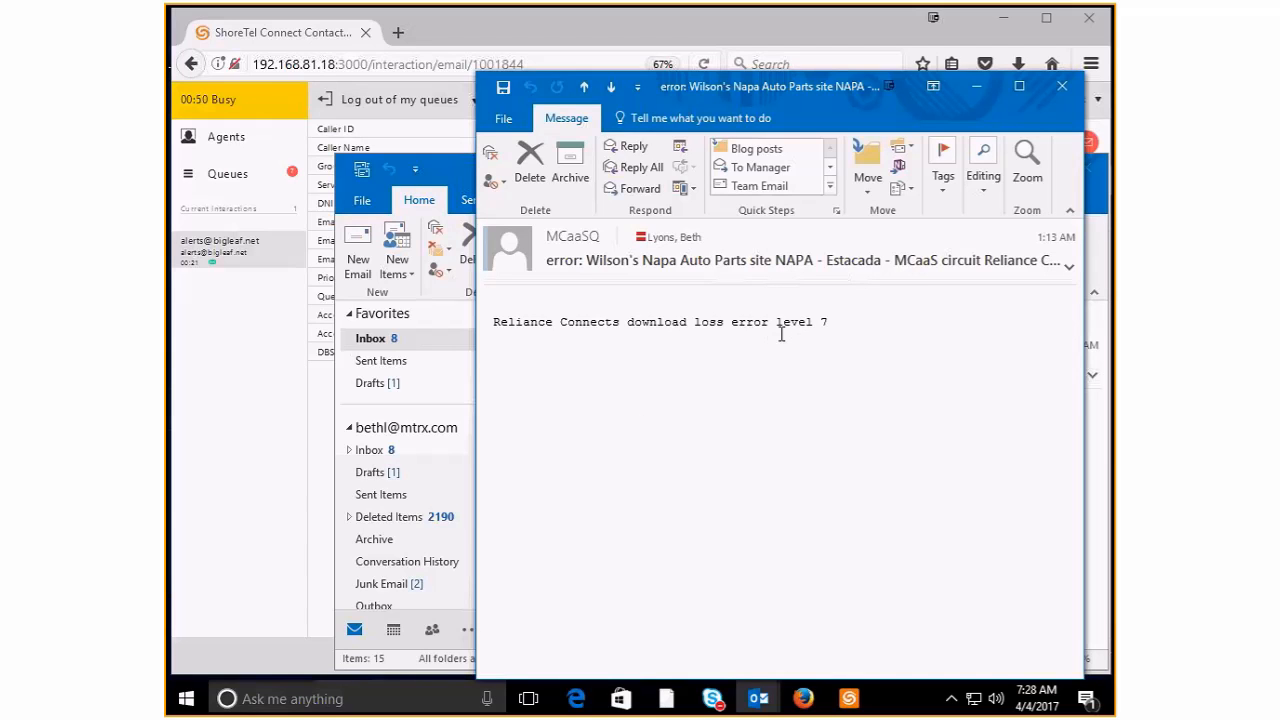
mouse_move(893, 293)
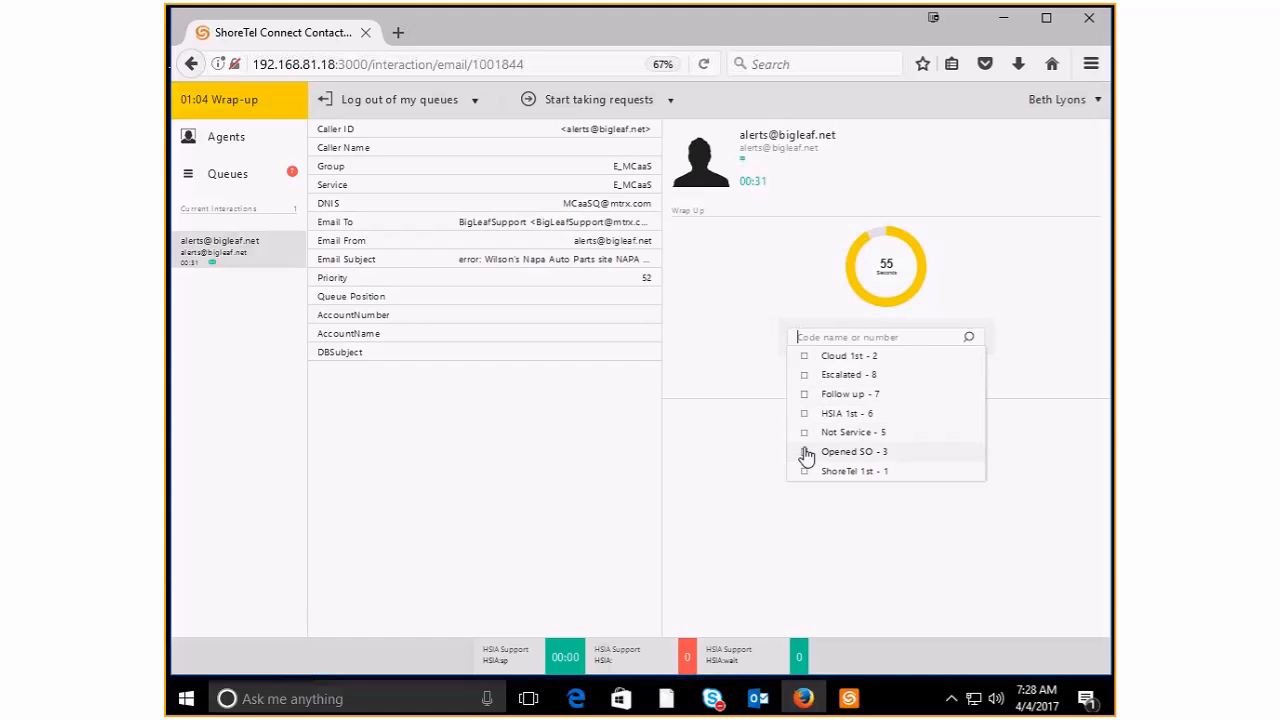
Step: Tag the BigLeaf alert with wrap-up code Opened SO - 3 and let wrap-up expire
left_click(805, 451)
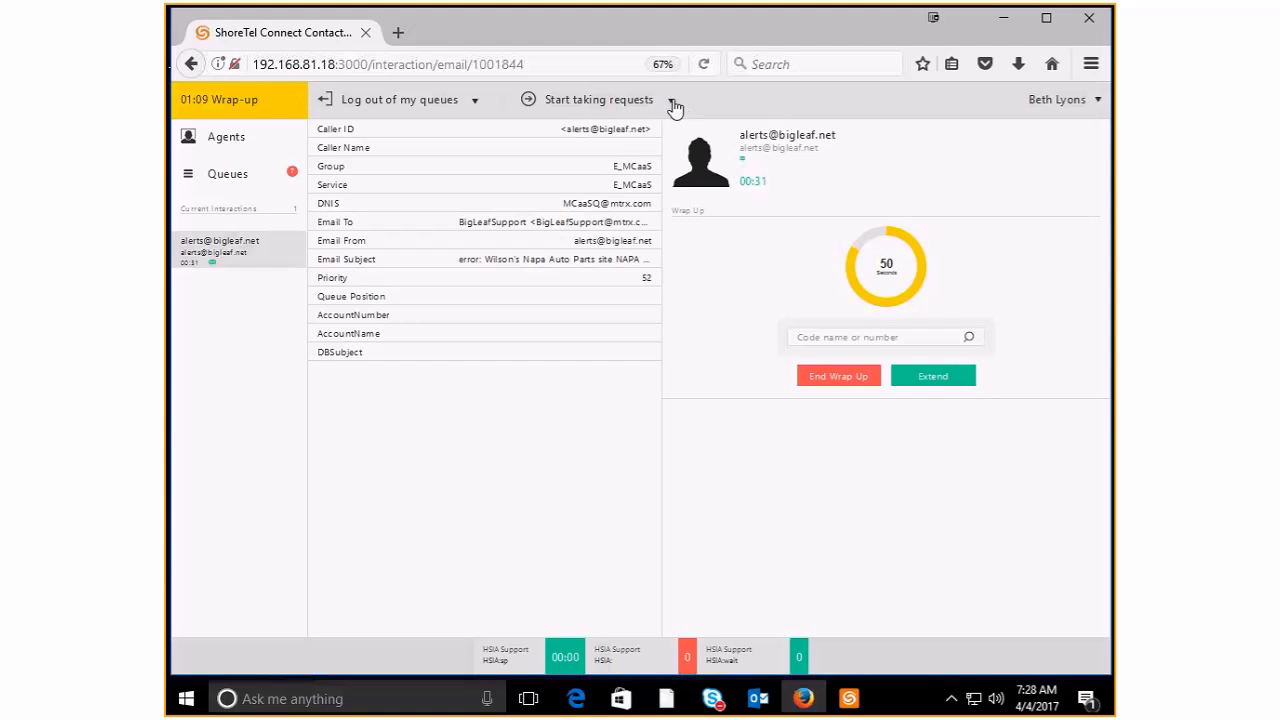
mouse_move(830, 320)
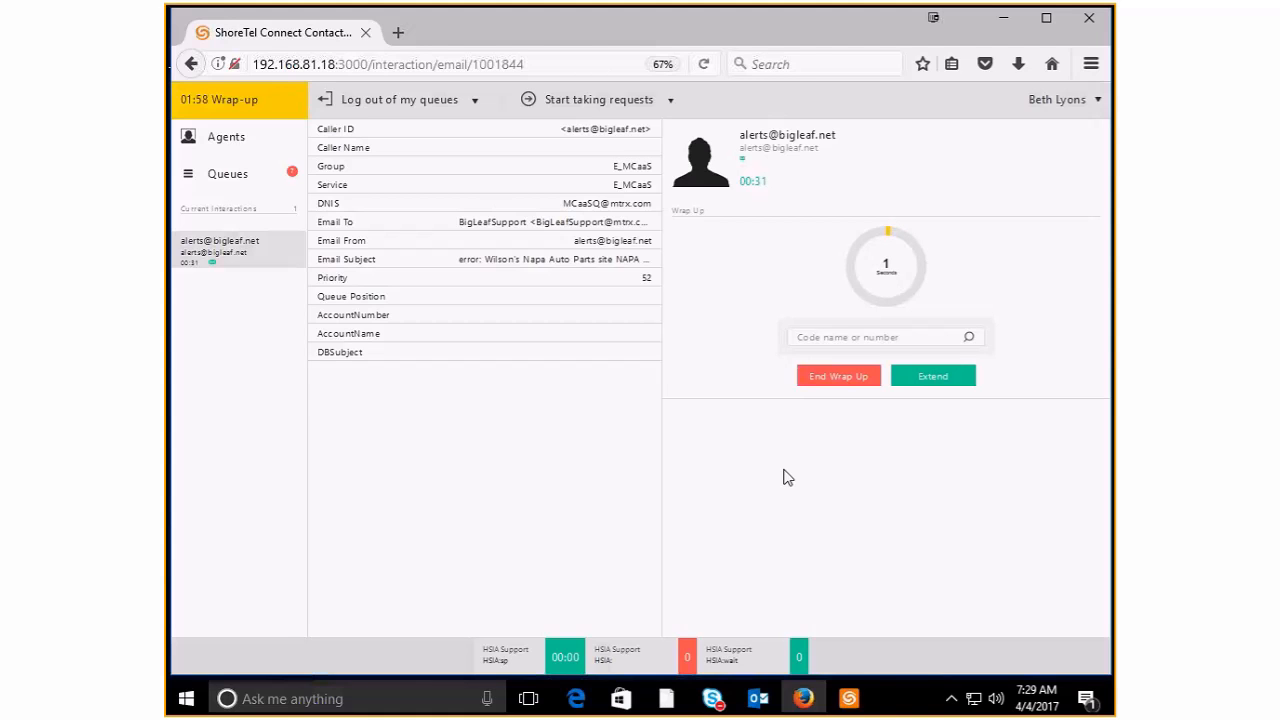
left_click(838, 375)
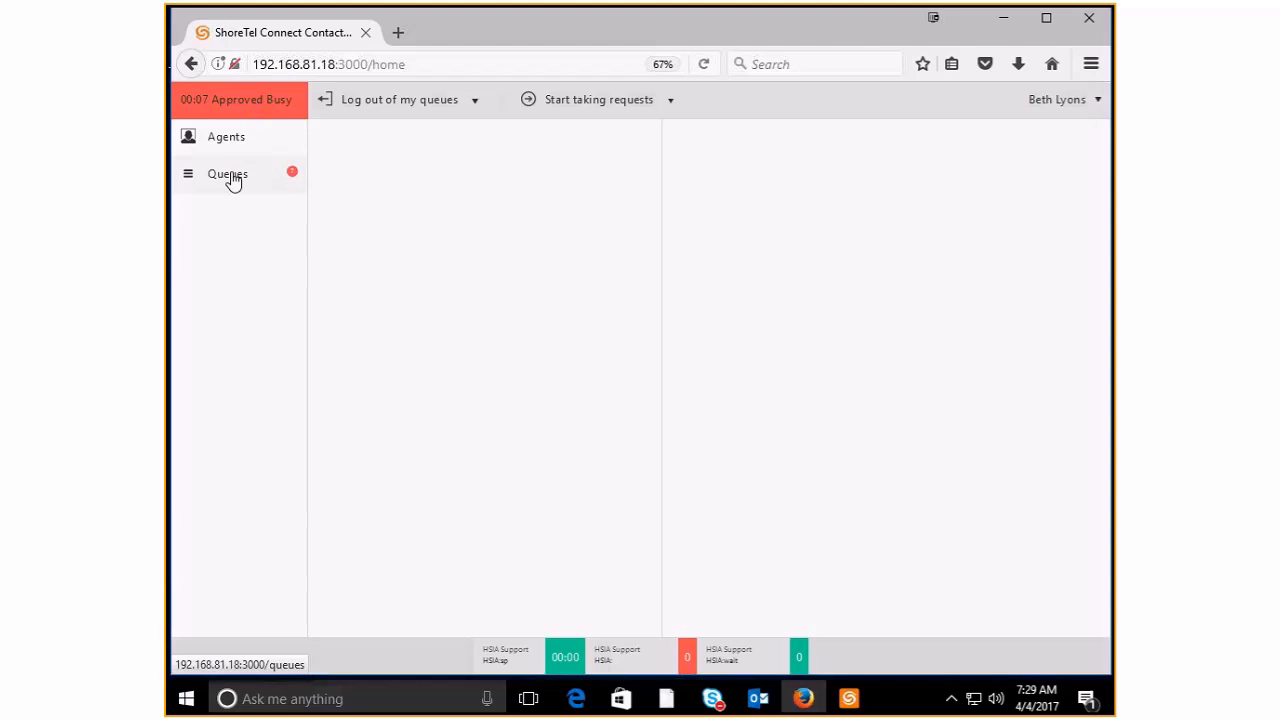
left_click(227, 173)
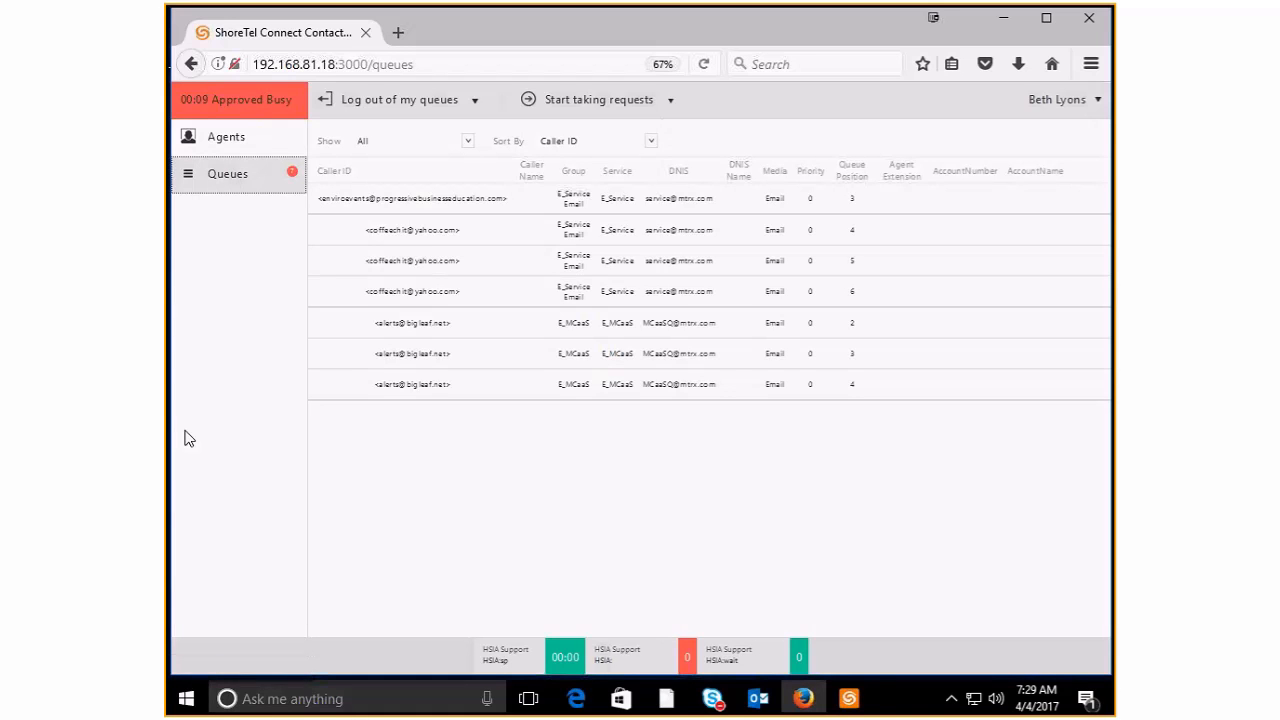
mouse_move(762, 189)
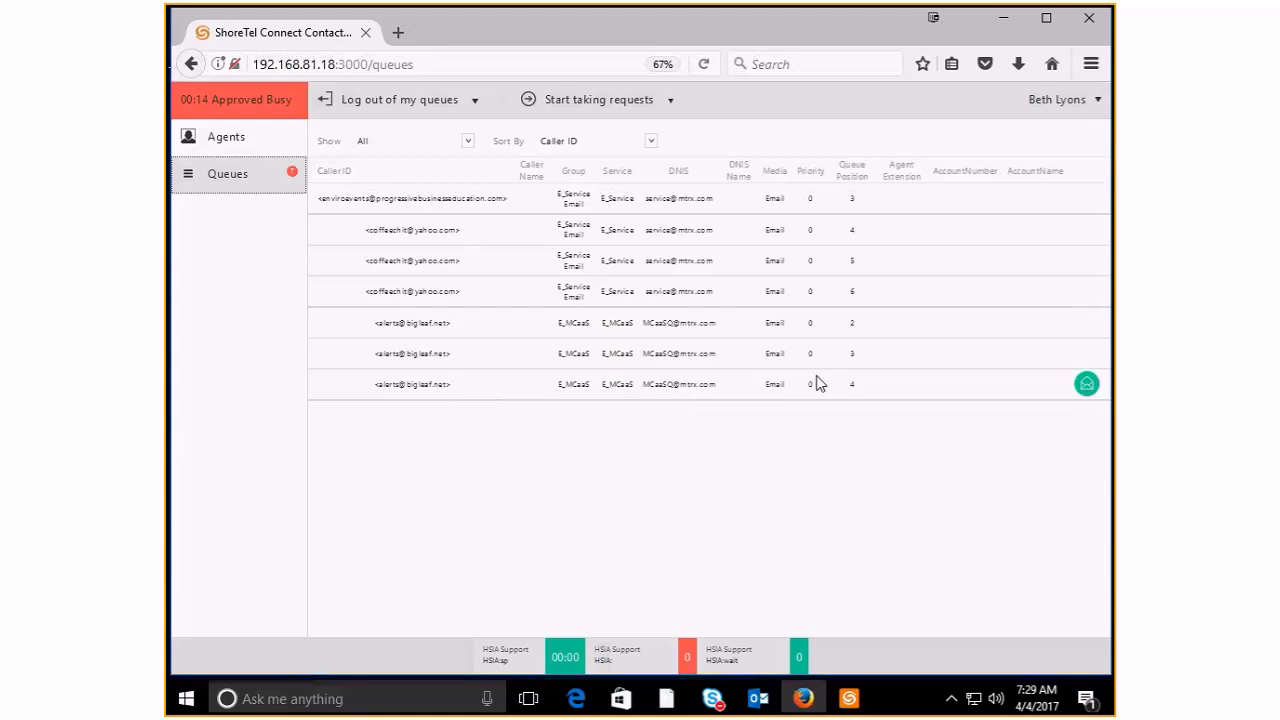
mouse_move(400, 399)
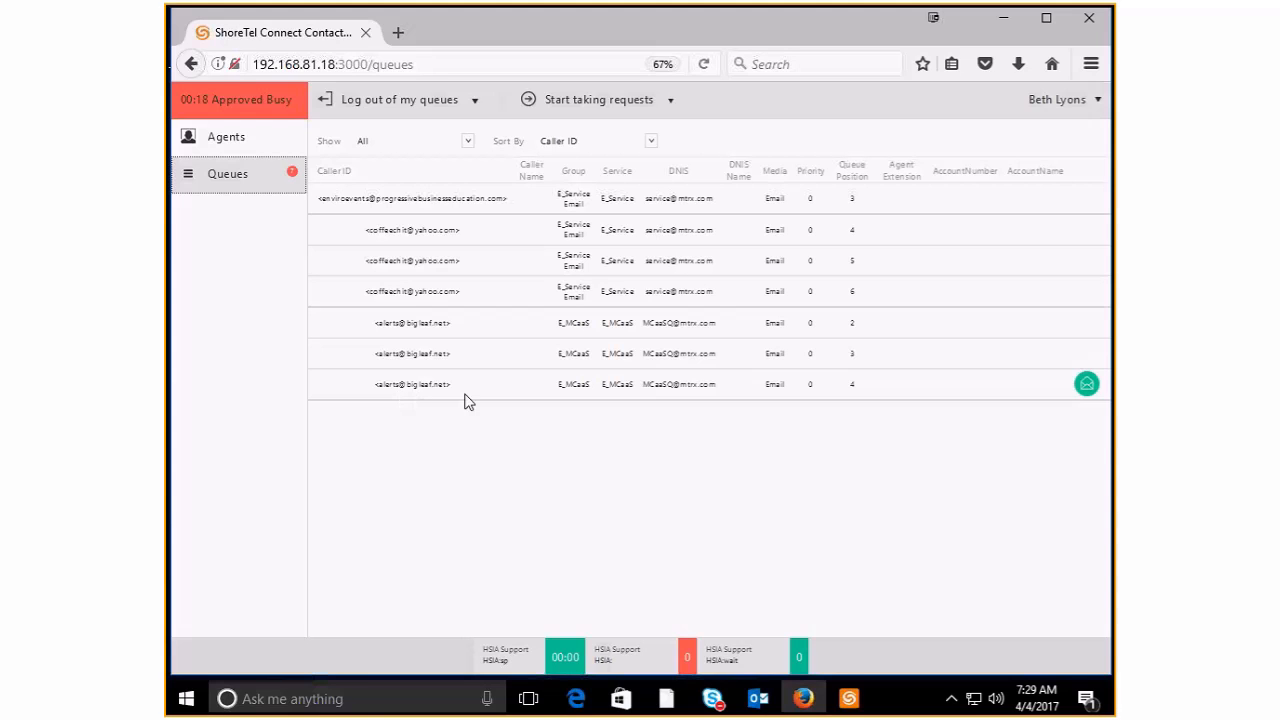
mouse_move(1068, 393)
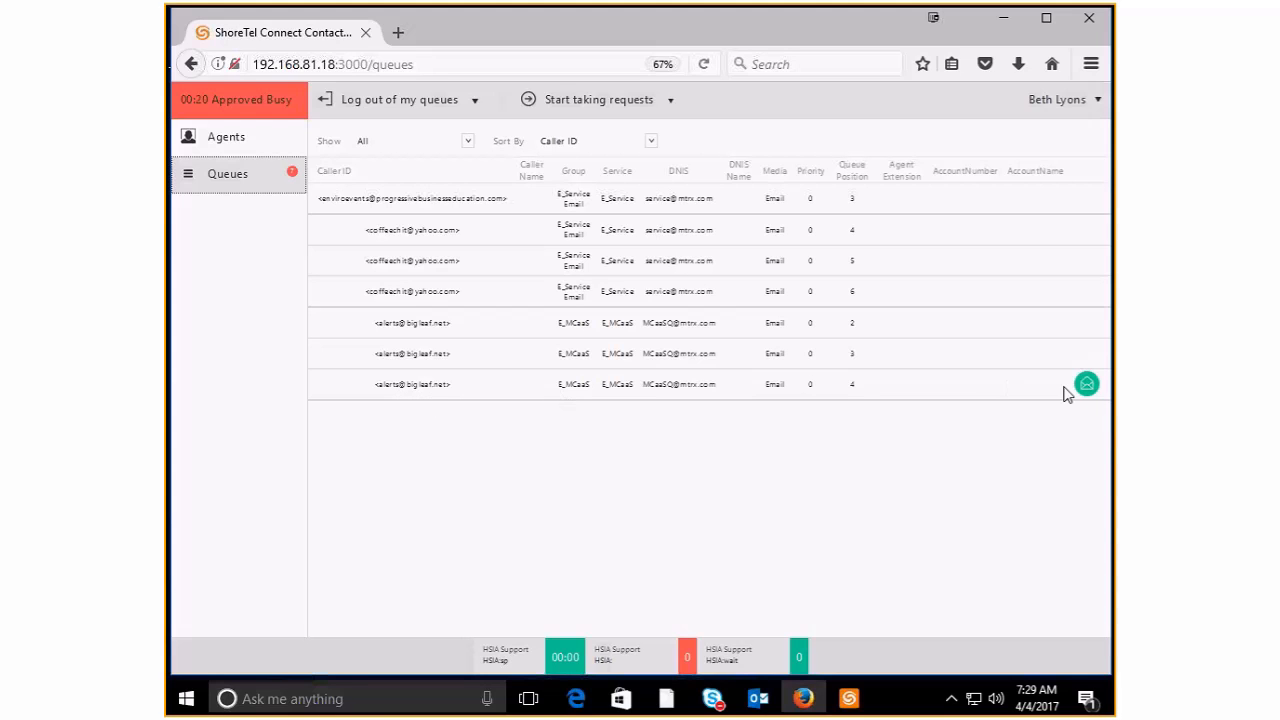
mouse_move(1086, 388)
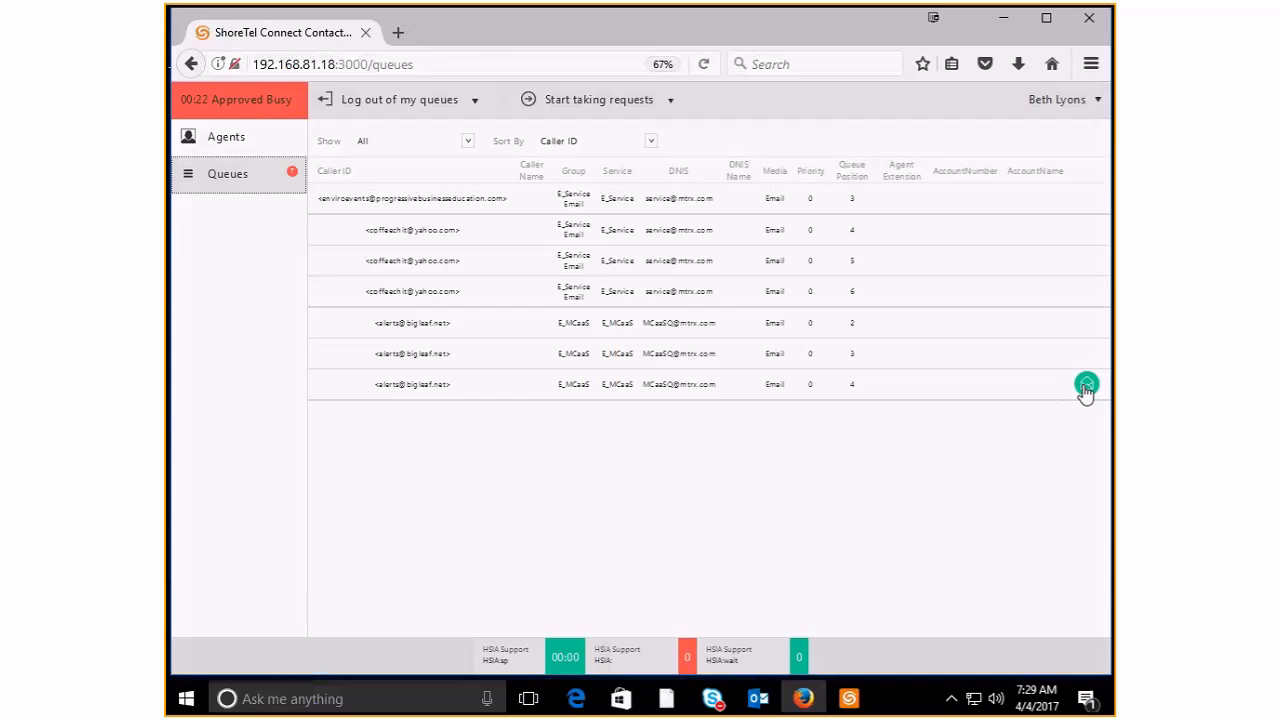
left_click(1086, 384)
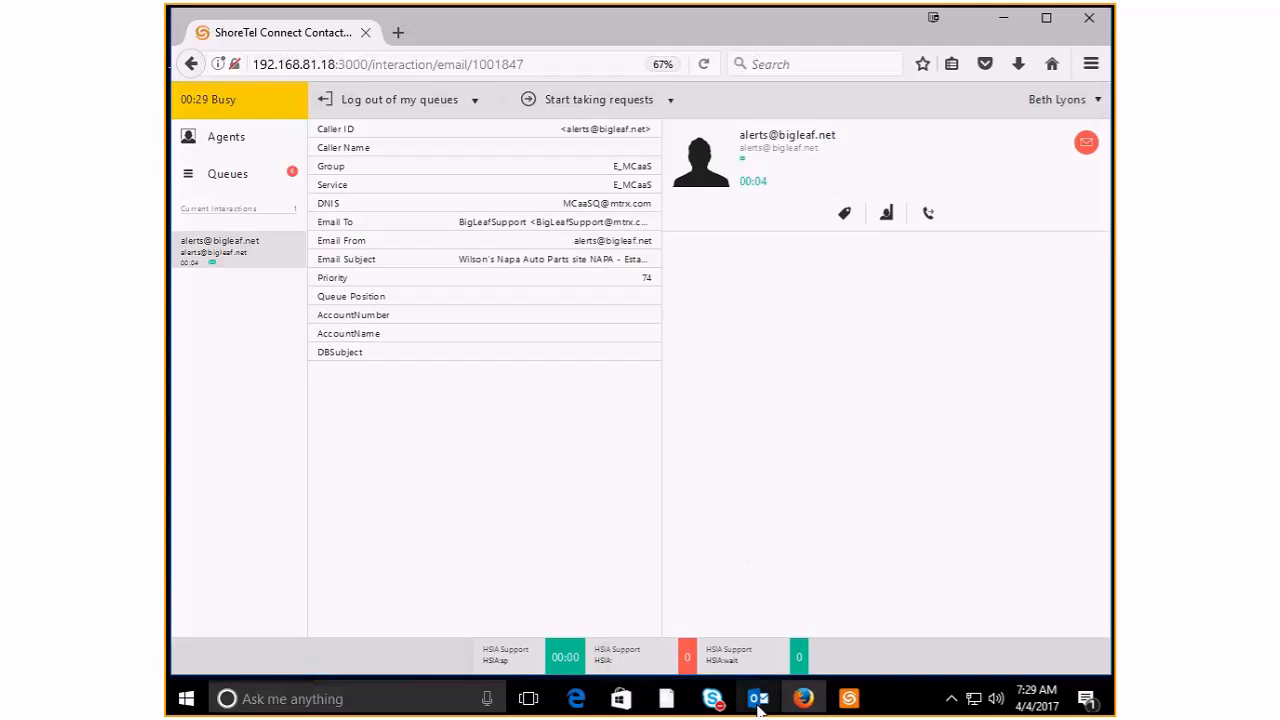
Step: Switch to Outlook to read the NAPA - Estacada MCaaS resolved alert
left_click(757, 698)
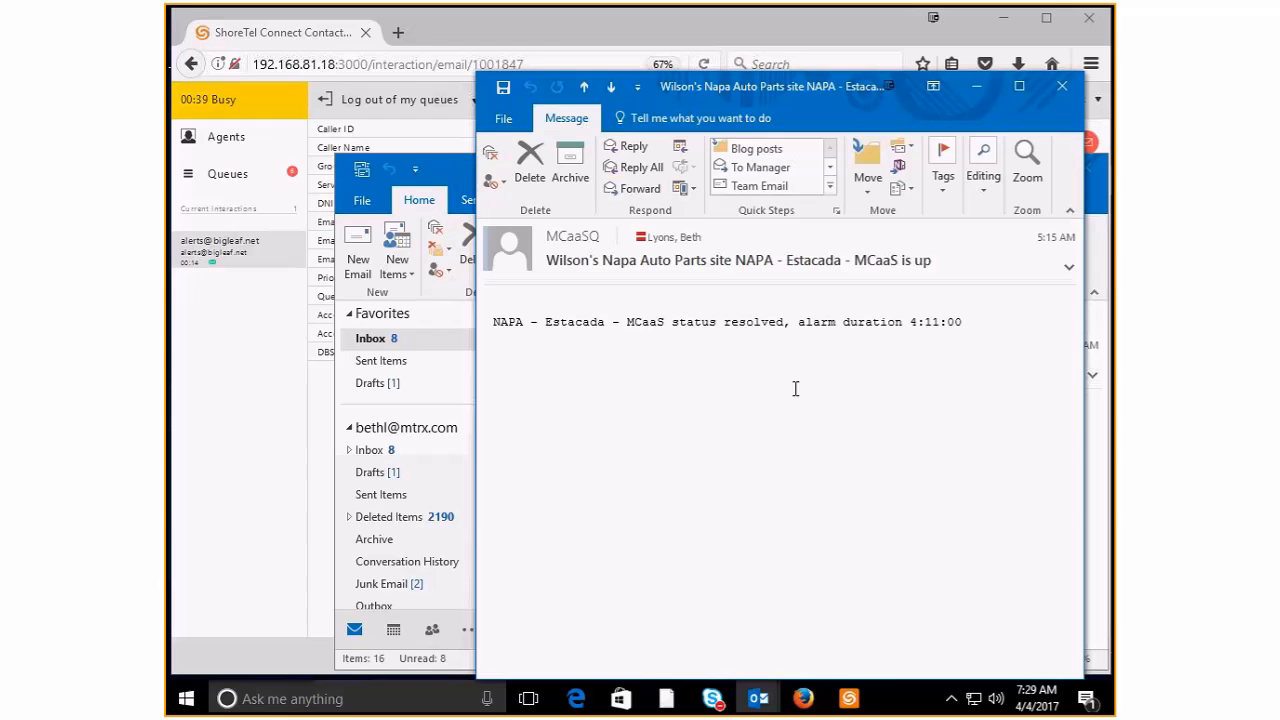
mouse_move(667, 337)
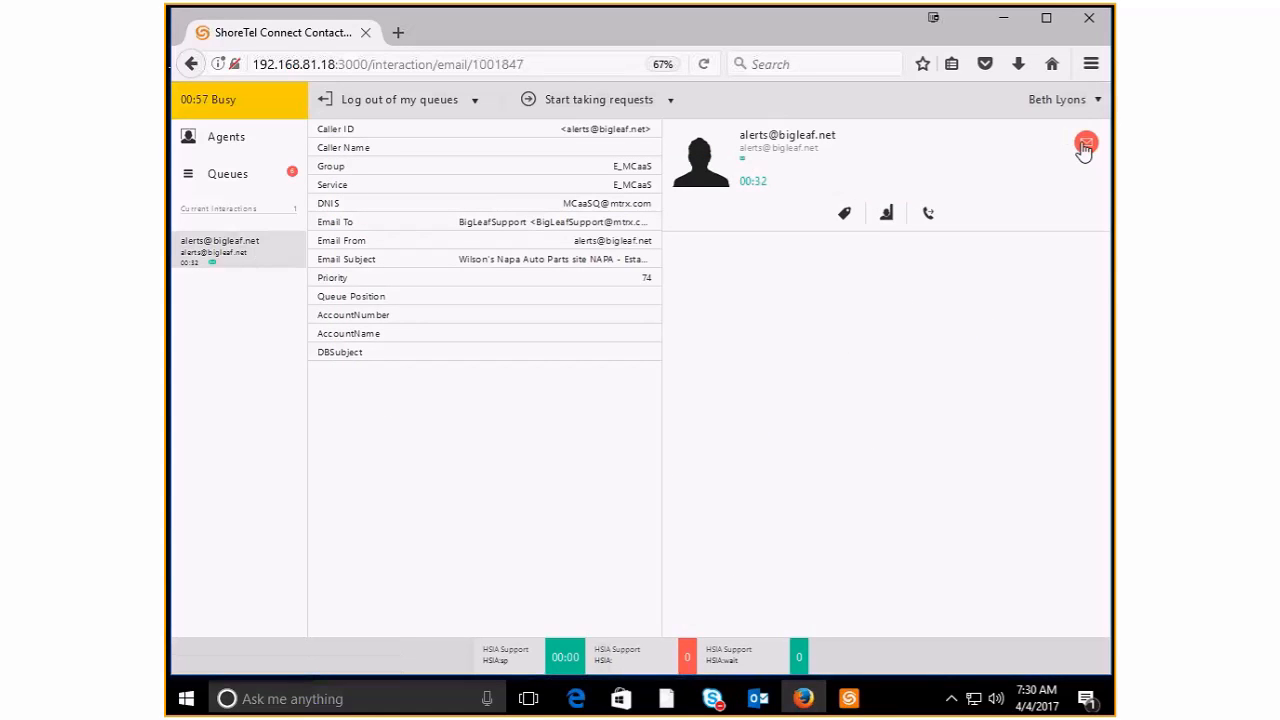
Step: End the second BigLeaf alert email and select the wrap-up code field
left_click(1086, 143)
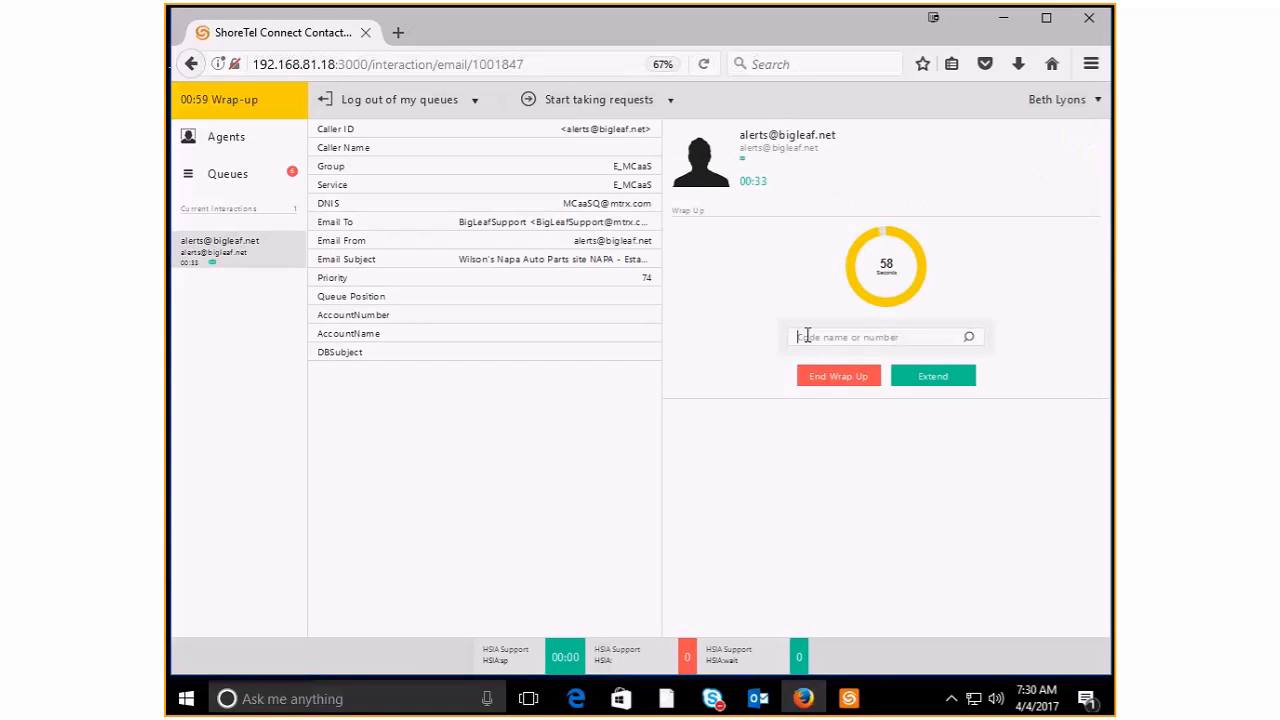
left_click(878, 336)
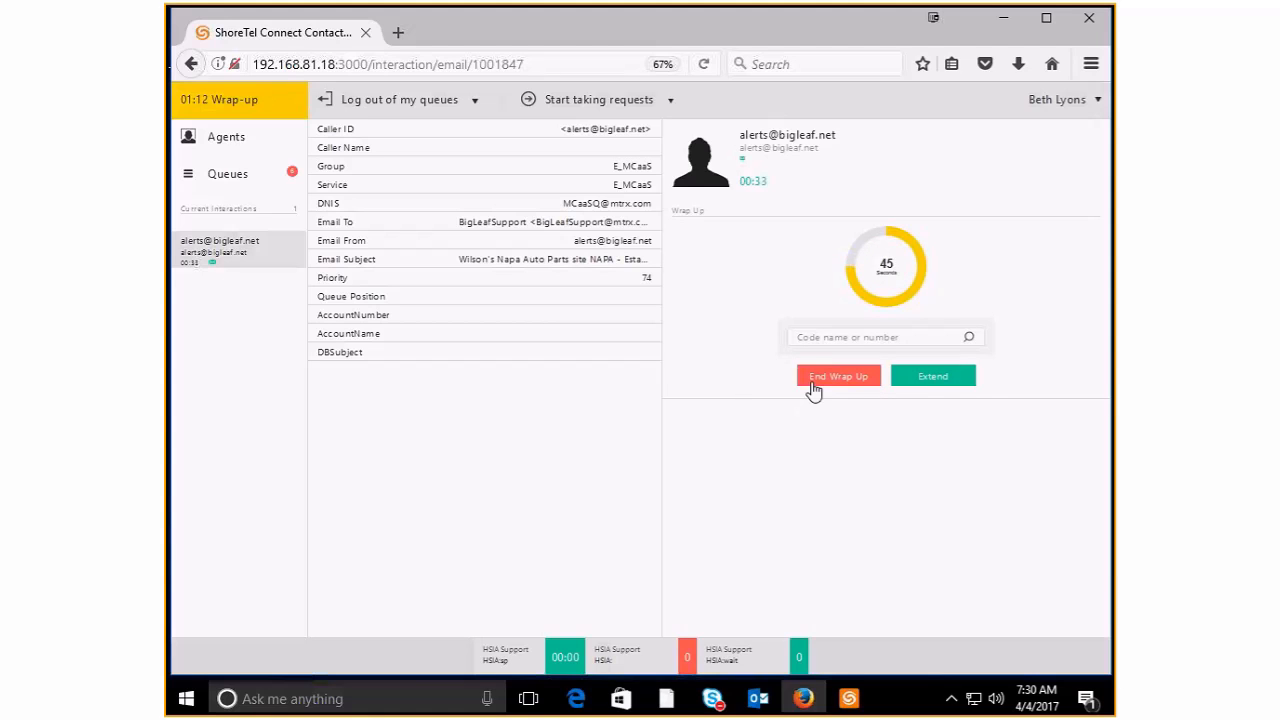
mouse_move(866, 274)
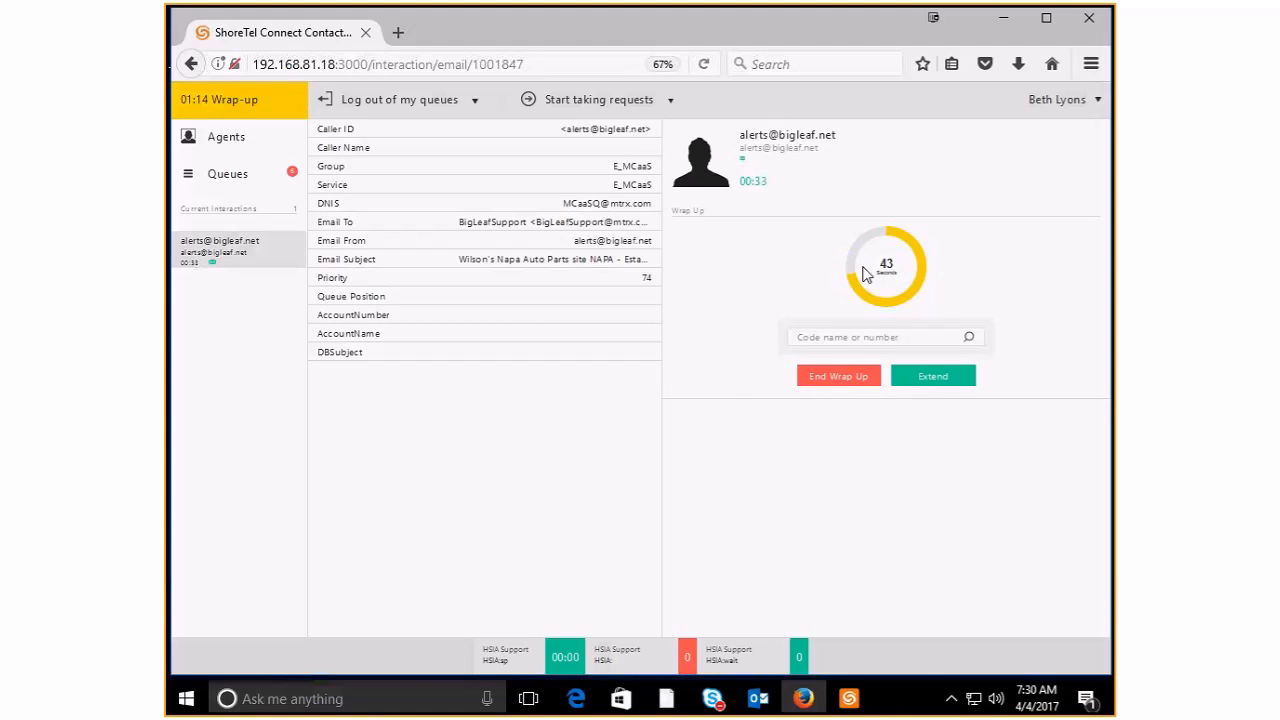
mouse_move(610, 551)
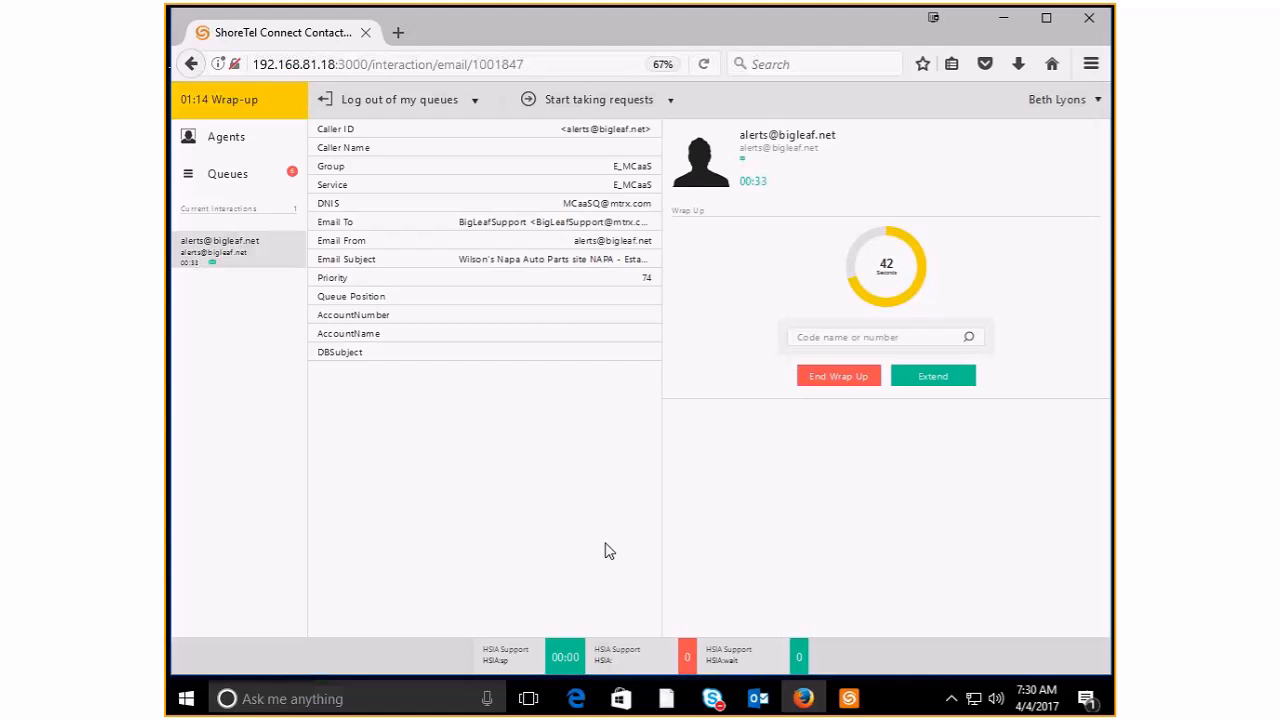
mouse_move(276, 208)
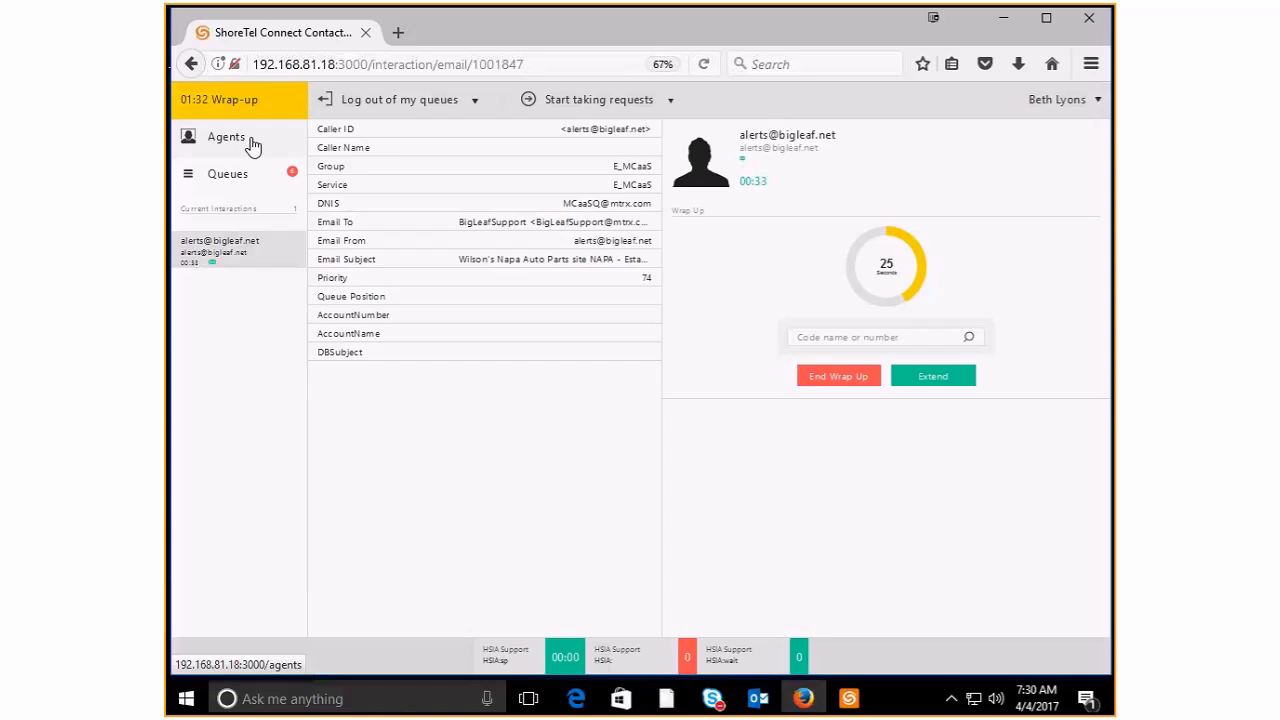
Step: Reopen the BigLeaf alert email from the queue list and end its wrap-up
left_click(226, 137)
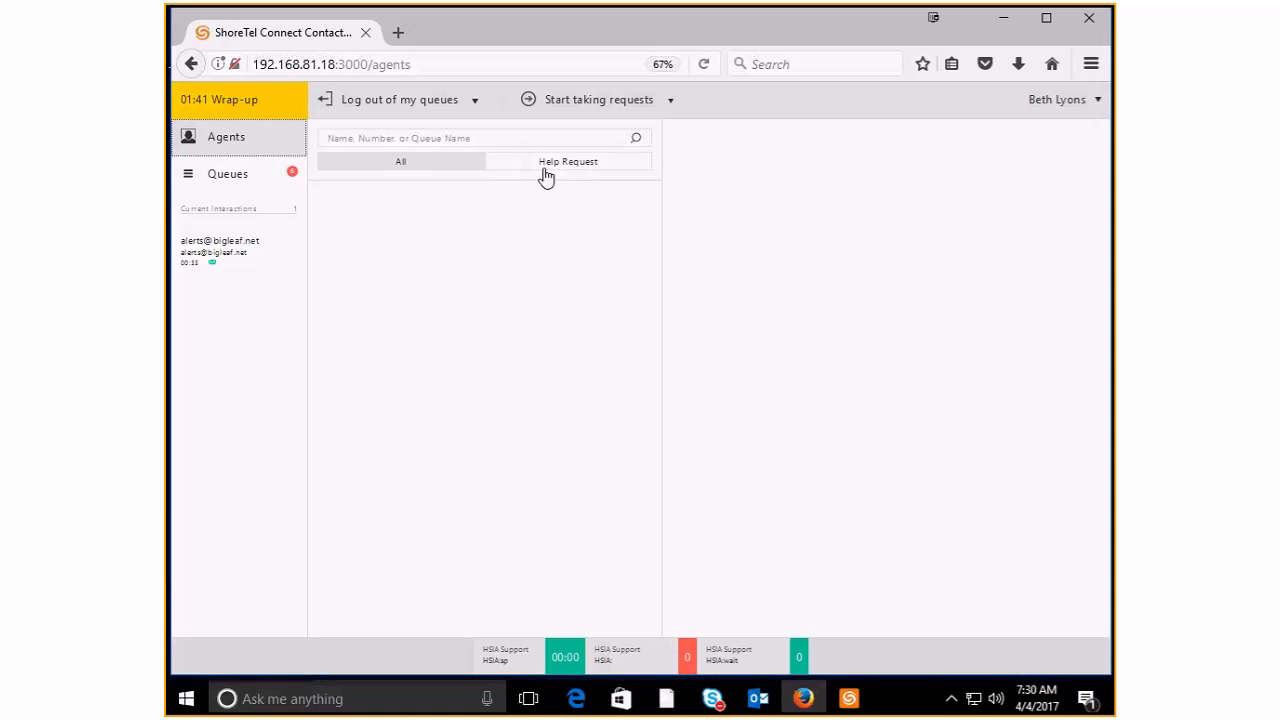
mouse_move(275, 208)
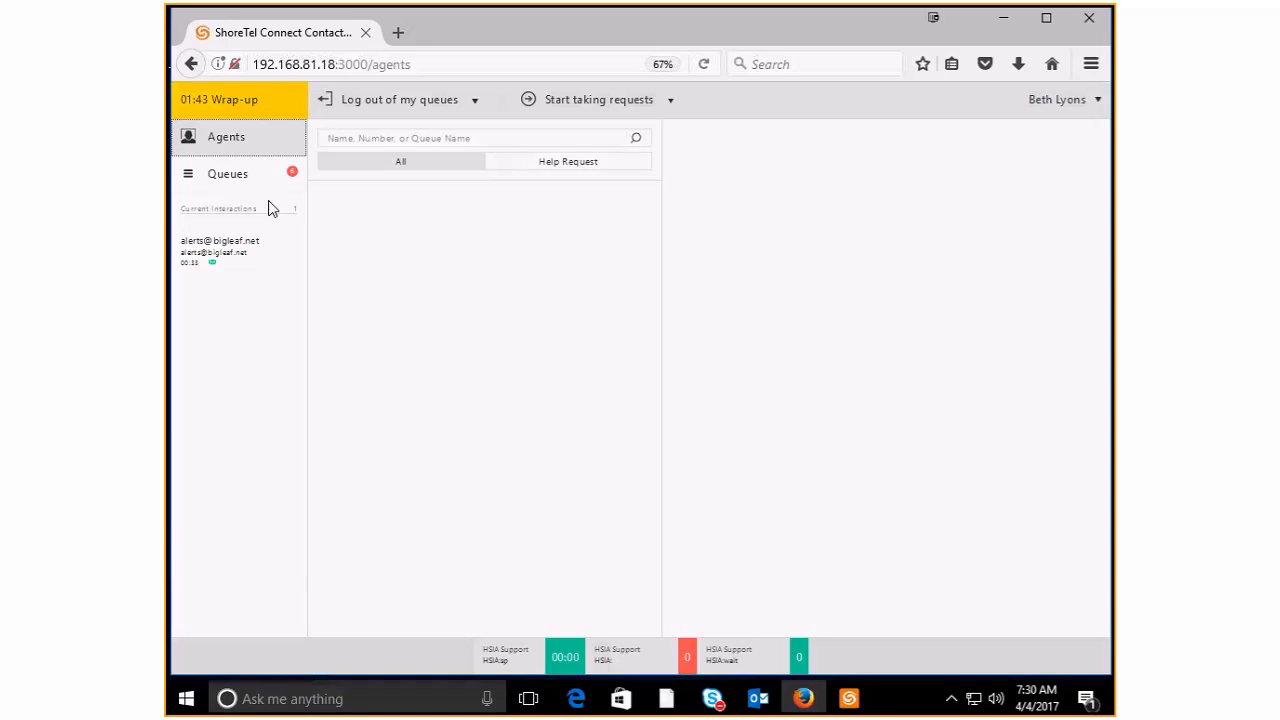
left_click(227, 173)
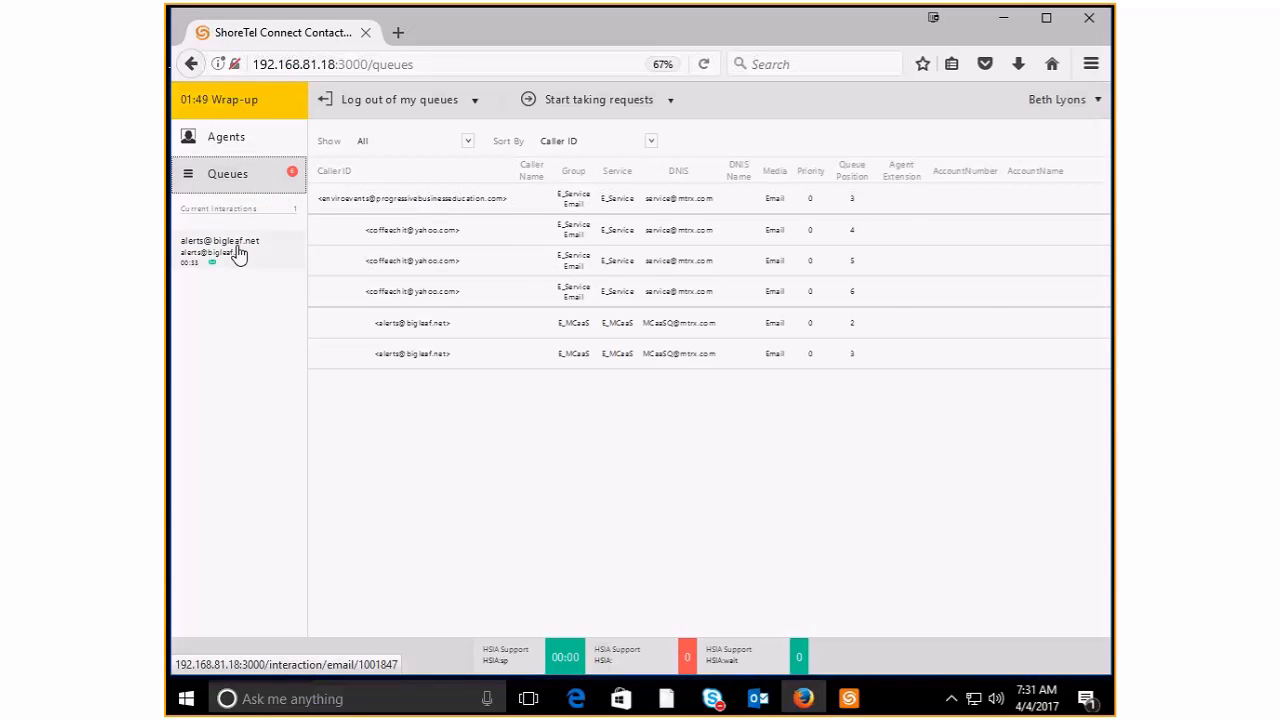
left_click(220, 250)
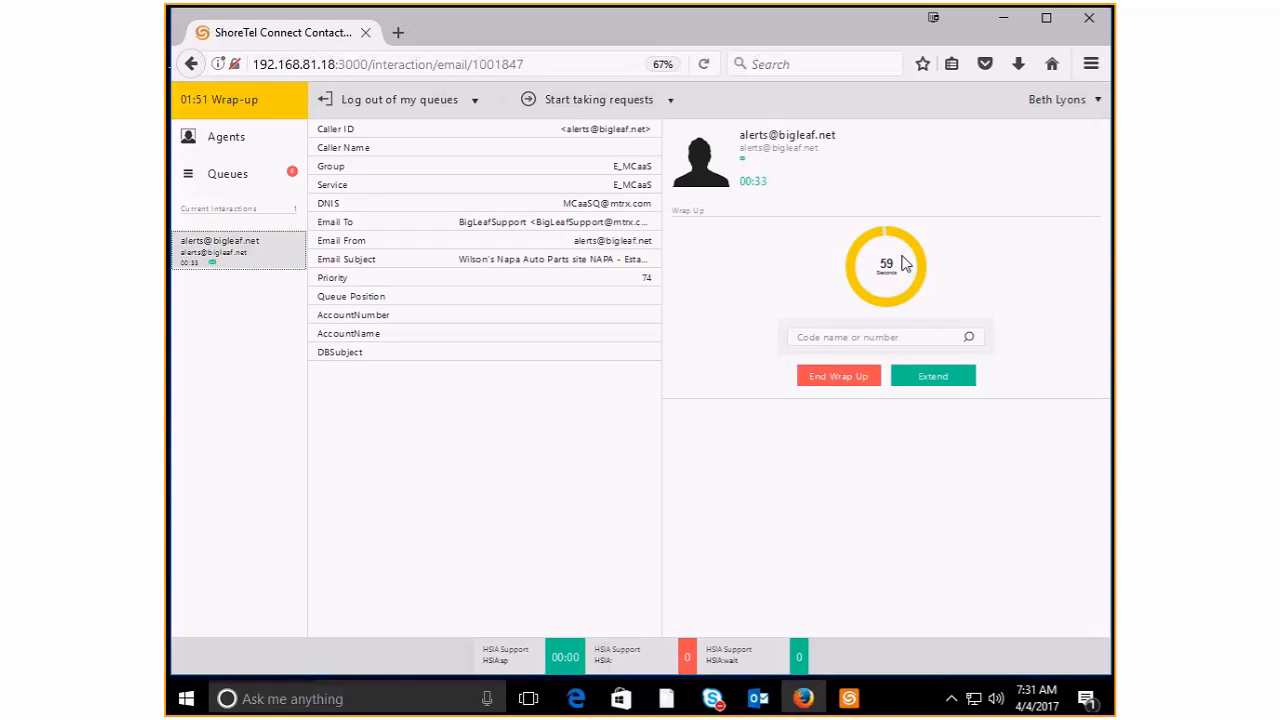
mouse_move(798, 300)
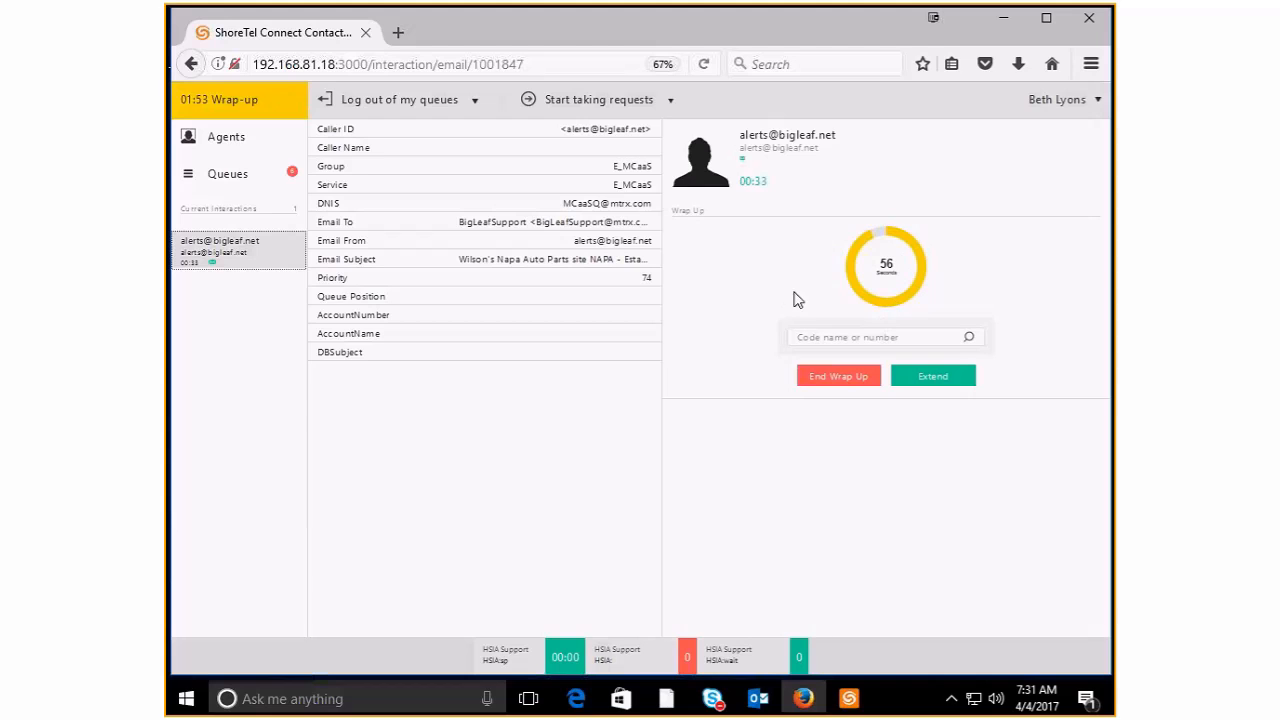
mouse_move(697, 342)
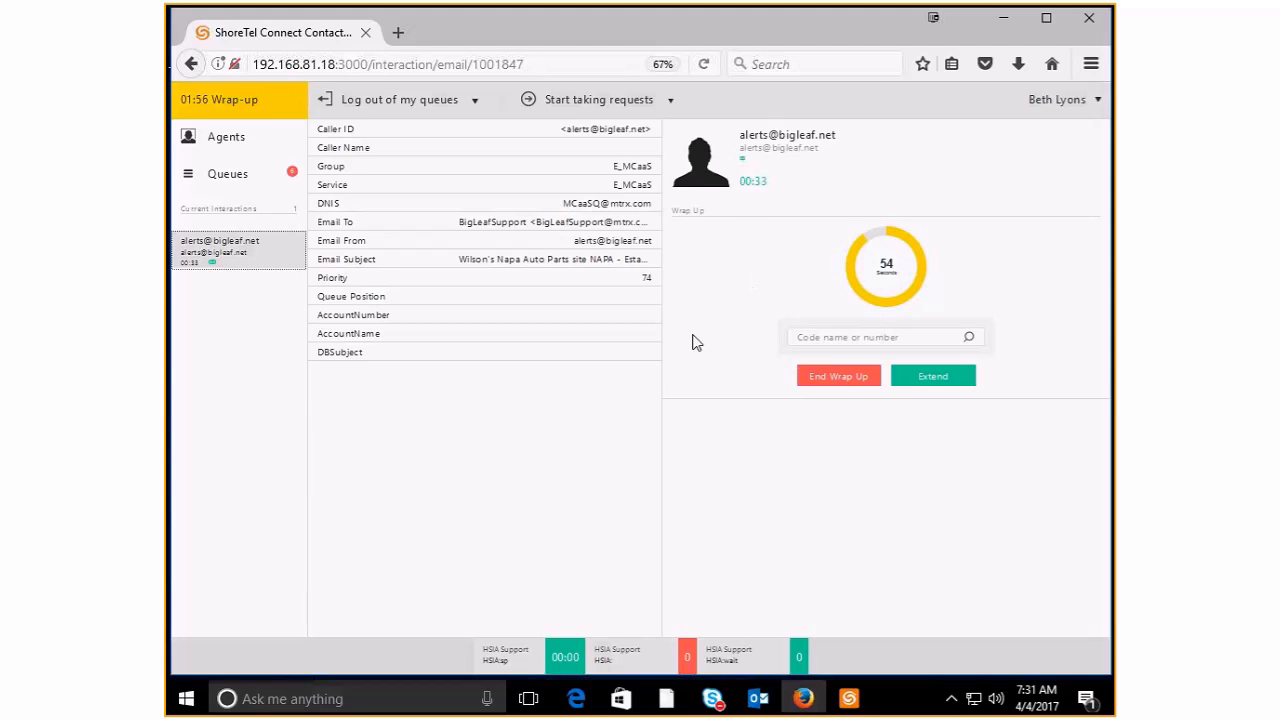
left_click(837, 375)
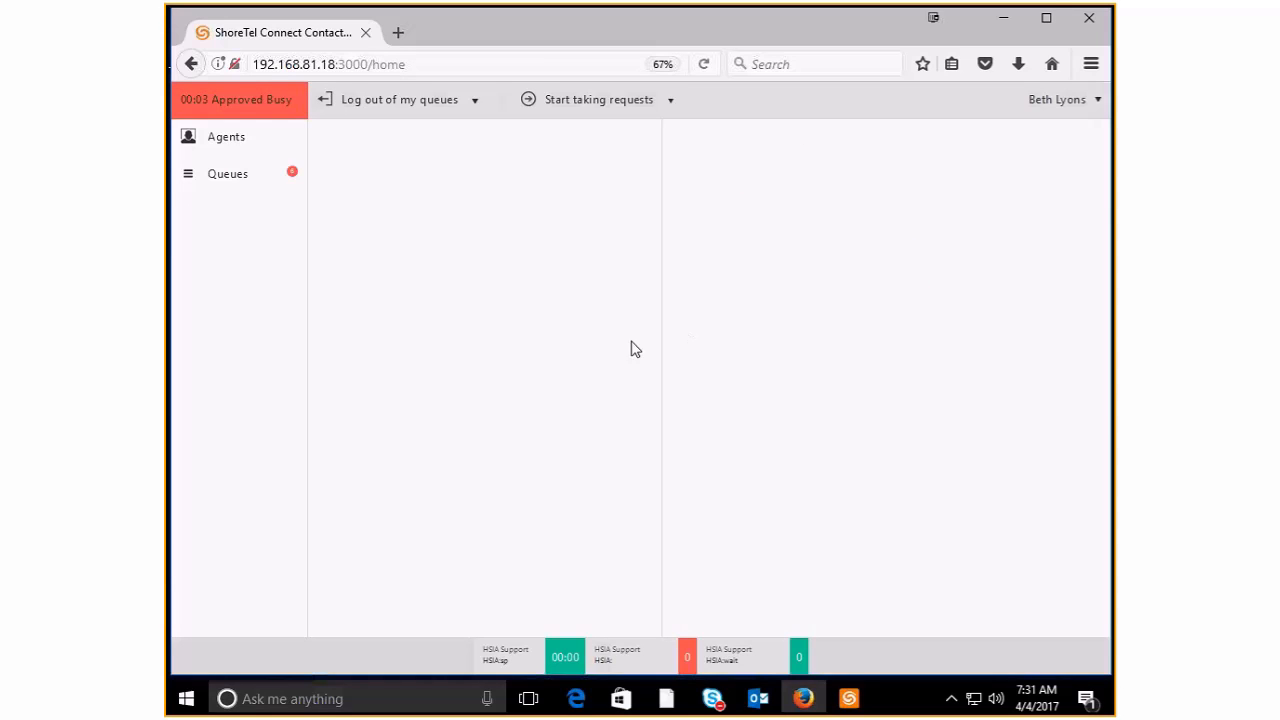
mouse_move(416, 245)
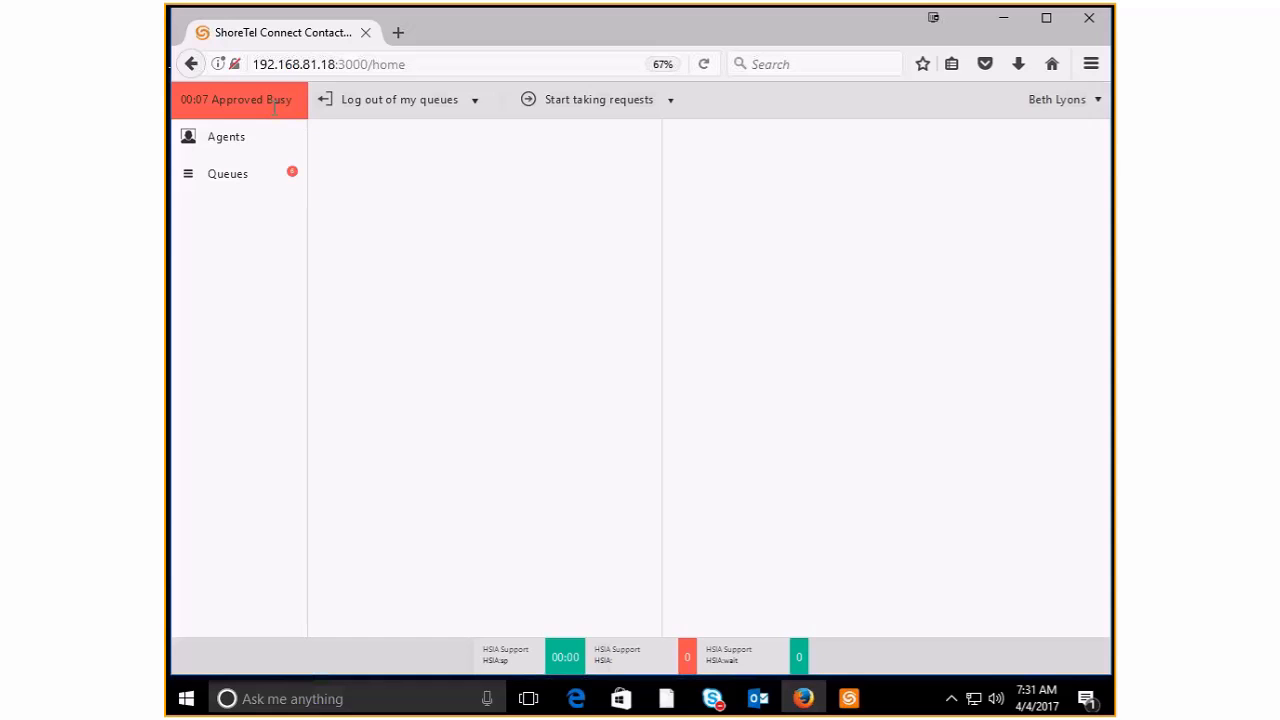
mouse_move(607, 103)
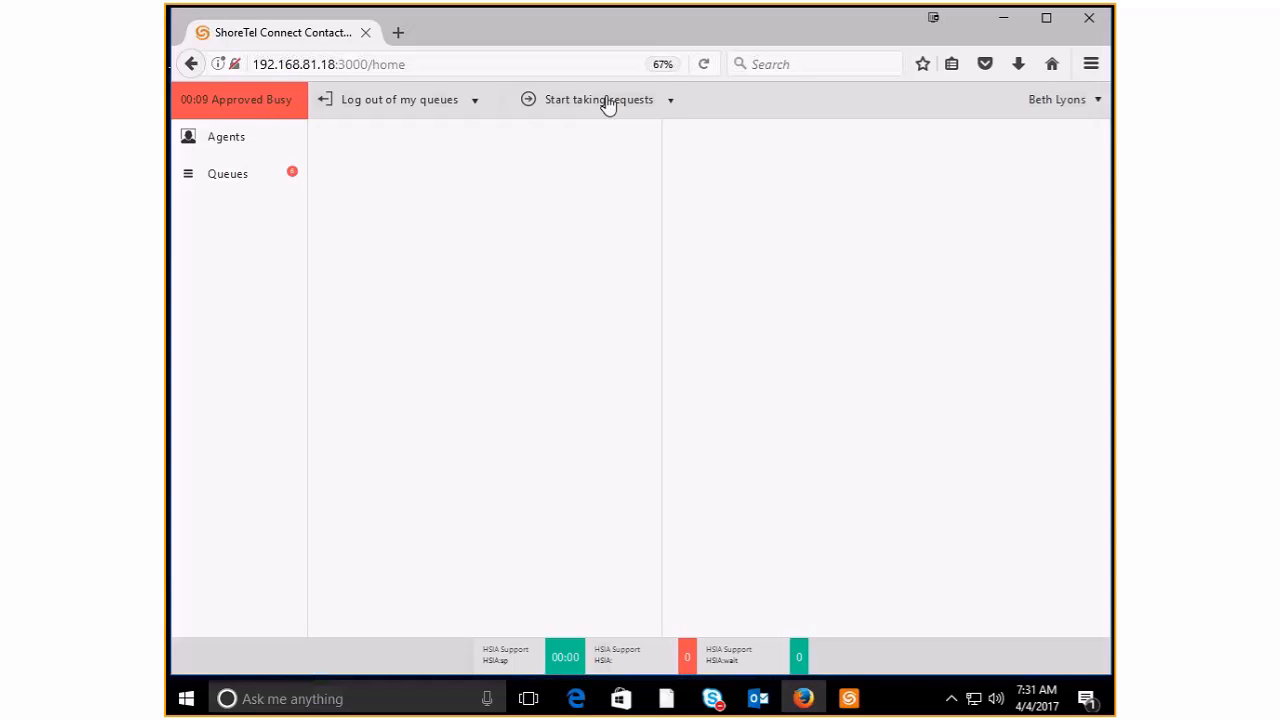
mouse_move(480, 162)
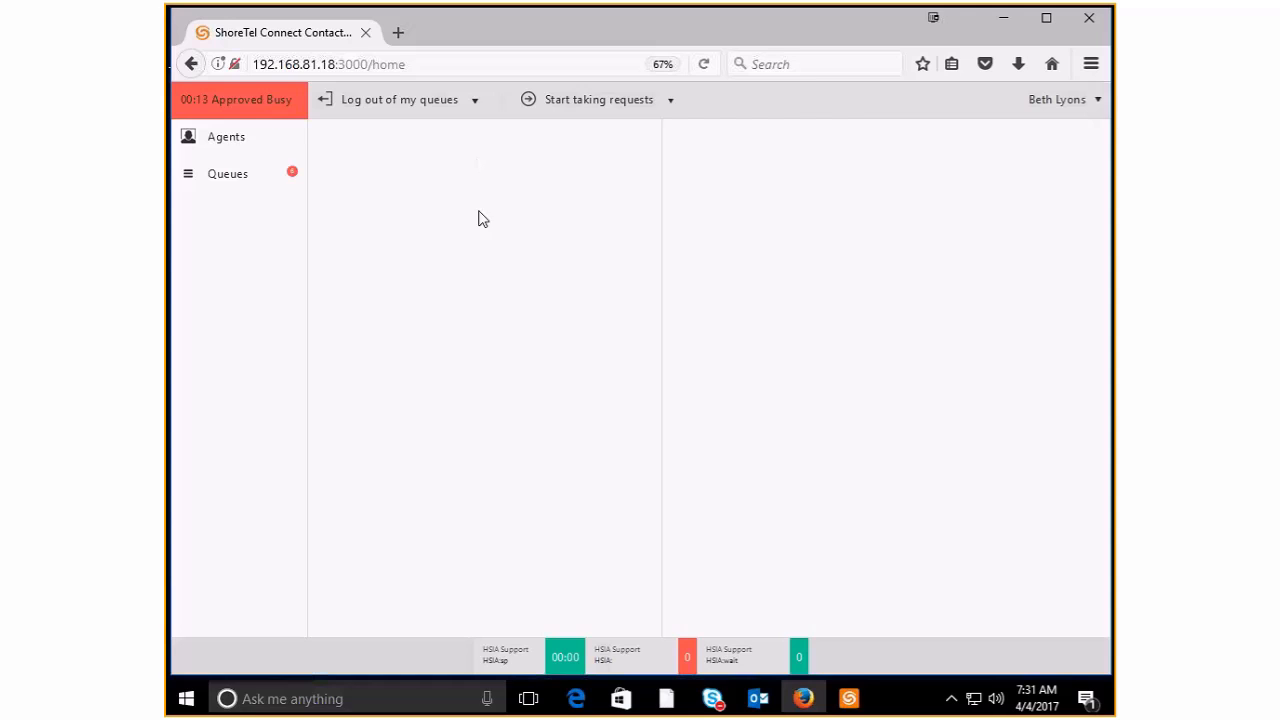
mouse_move(490, 271)
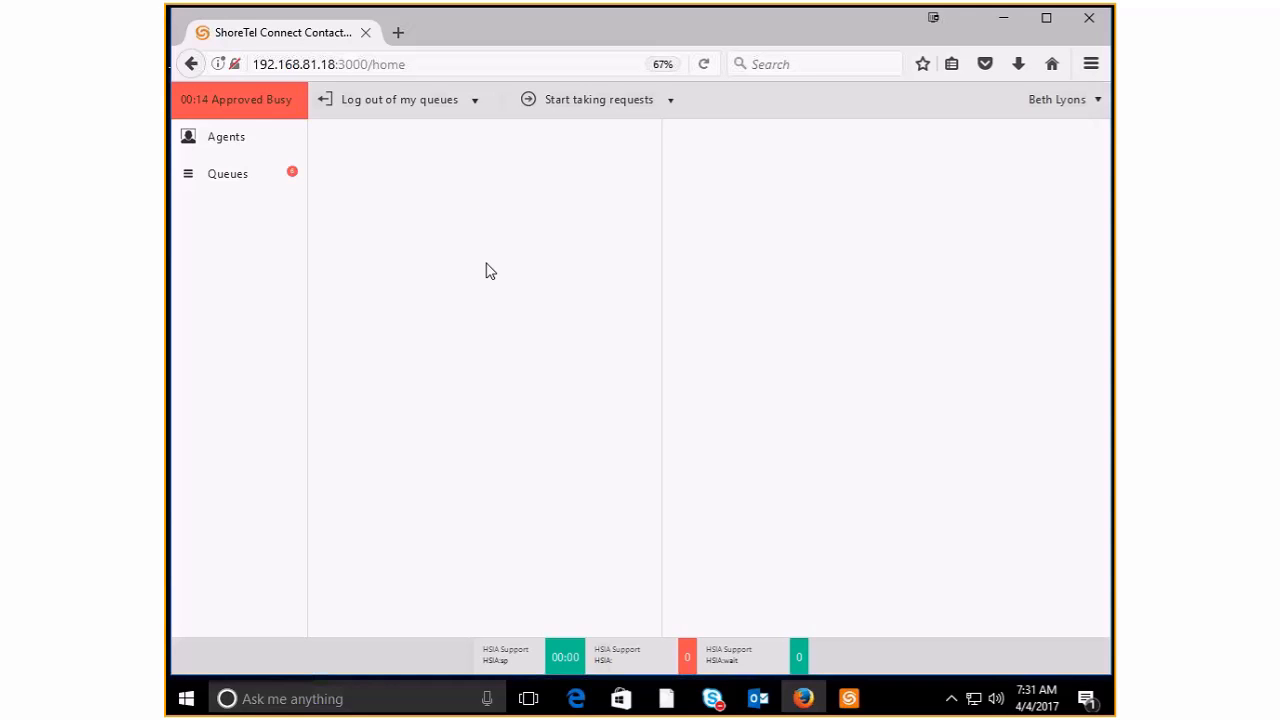
mouse_move(492, 275)
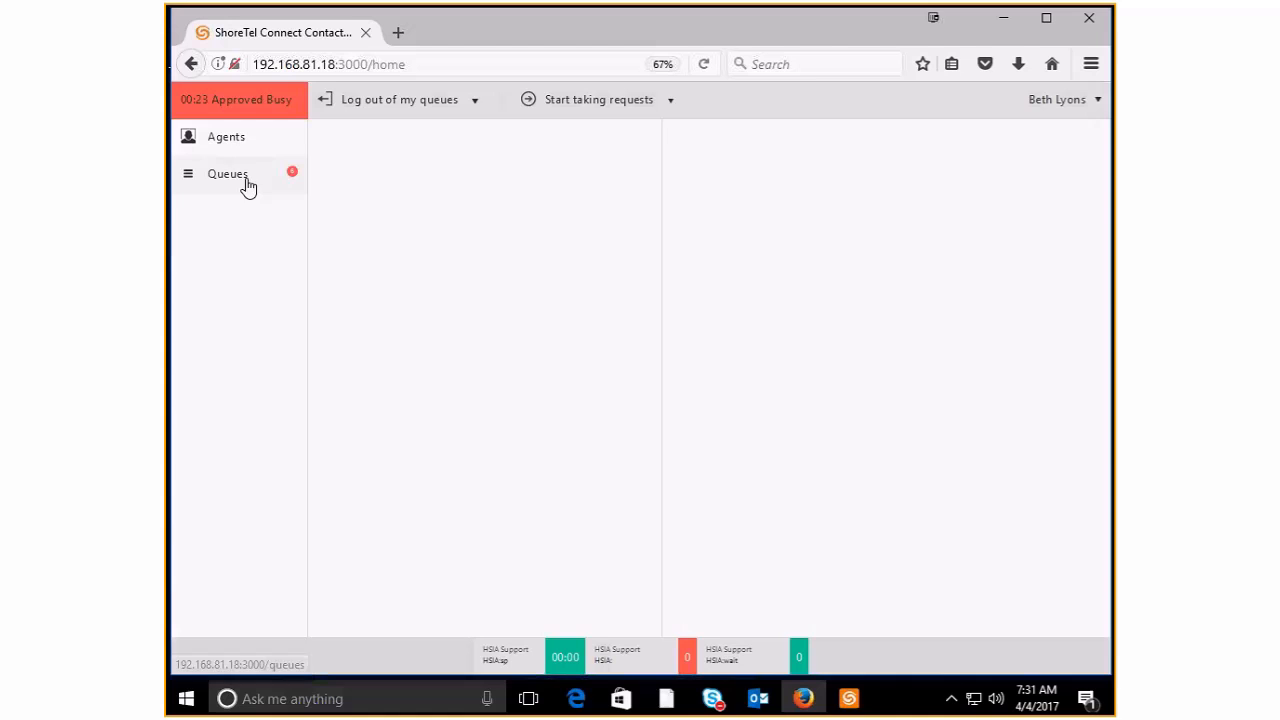
Step: Show the Queues list of queued emails from the left sidebar
left_click(227, 173)
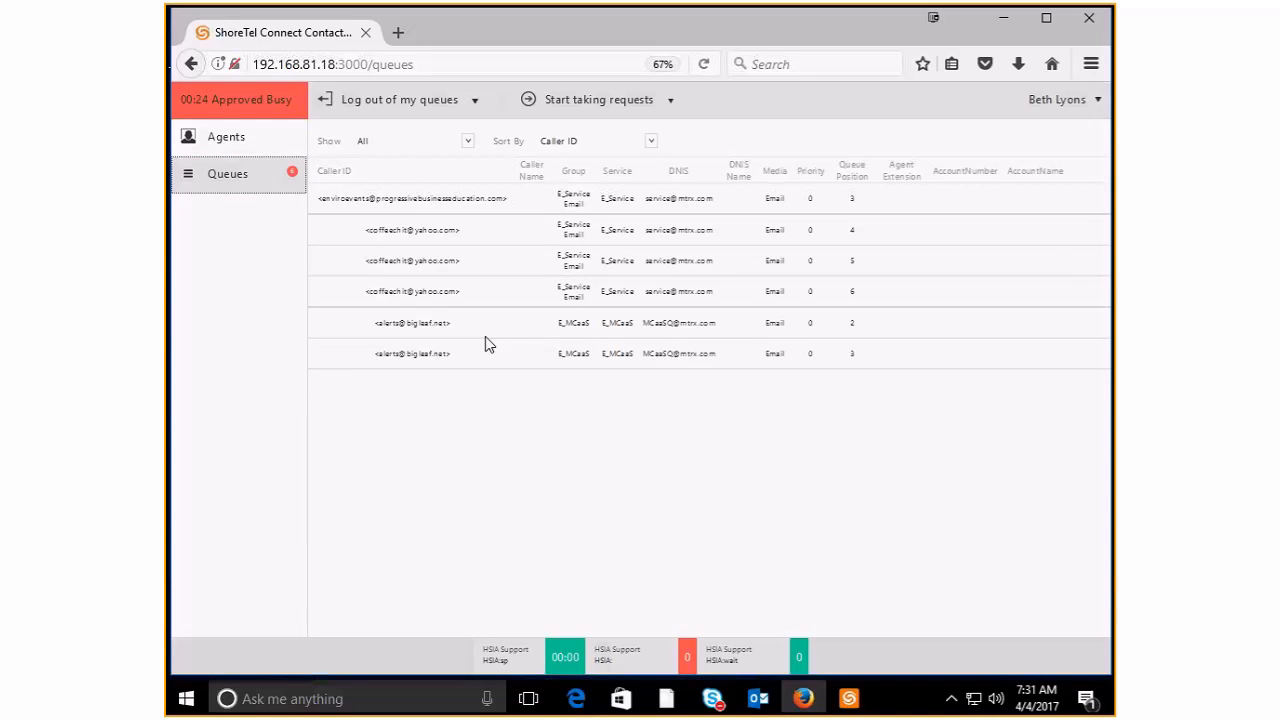